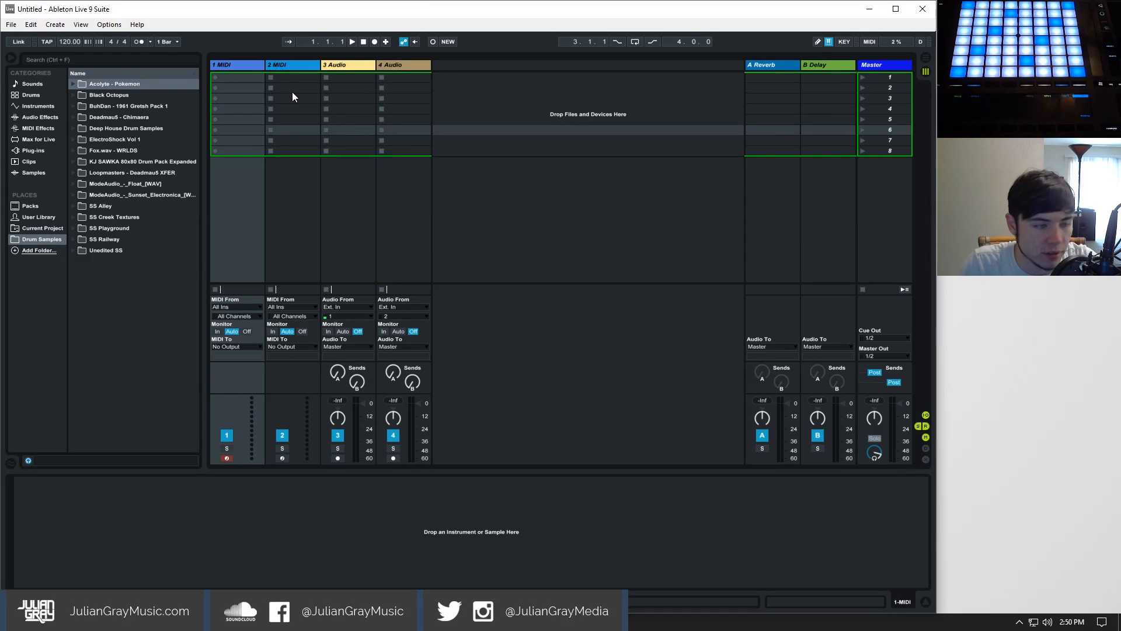
- Select both MIDI tracks for deletion, leaving a single audio track
left_click(277, 65)
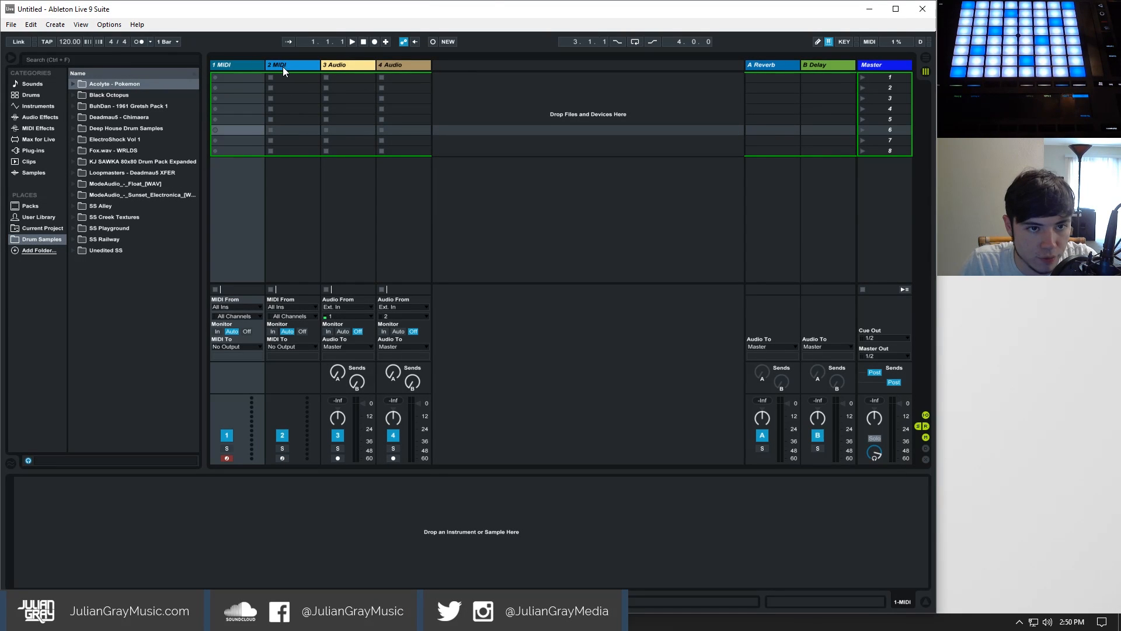
left_click(292, 64)
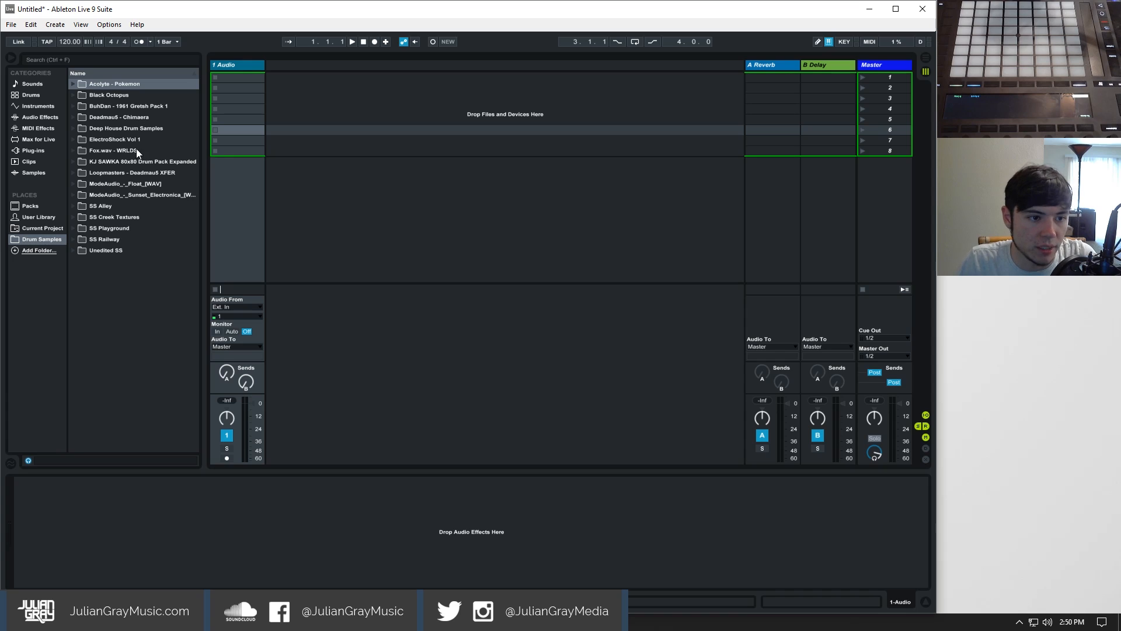
mouse_move(99, 192)
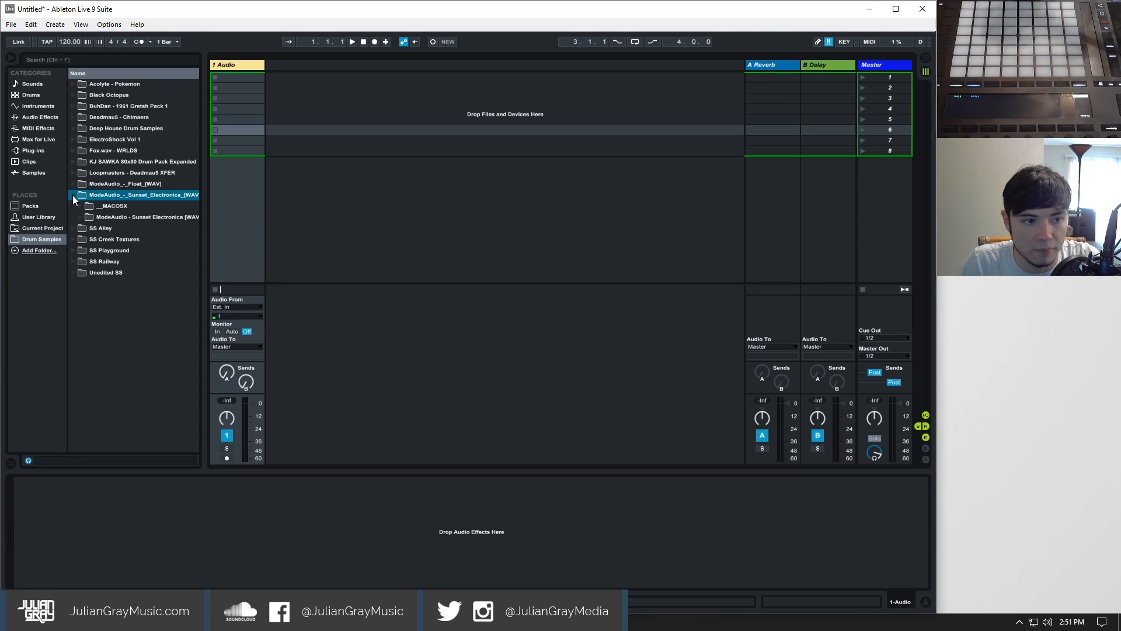
- Expand the Sunset Electronica pack, preview the GentleHour harp loop, then pick GentleHour Rhodes
left_click(76, 194)
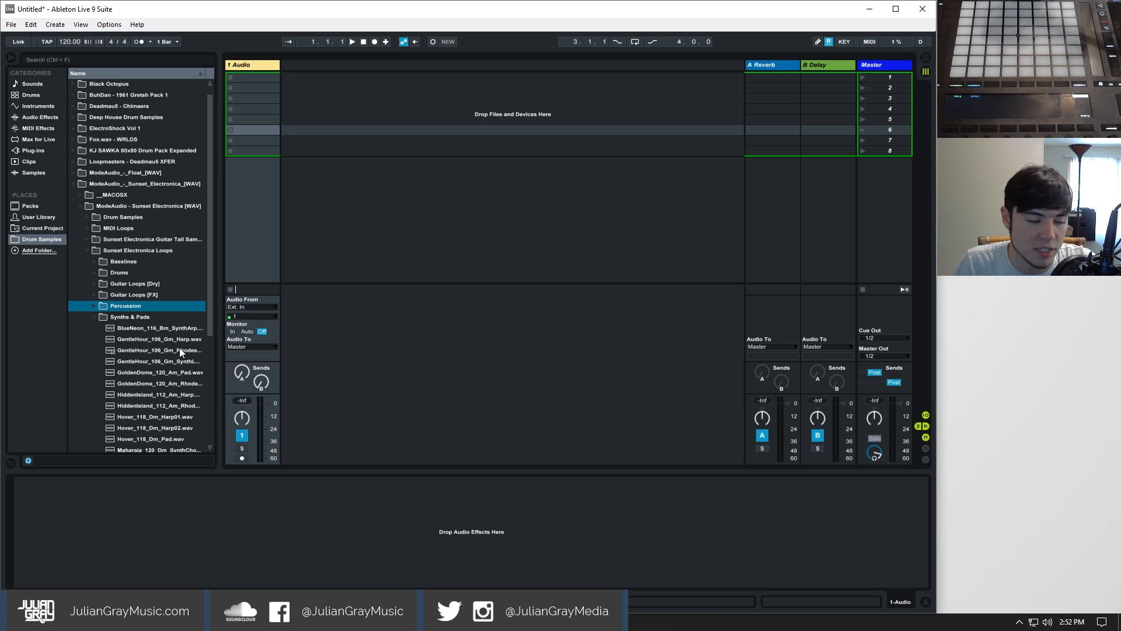
left_click(159, 338)
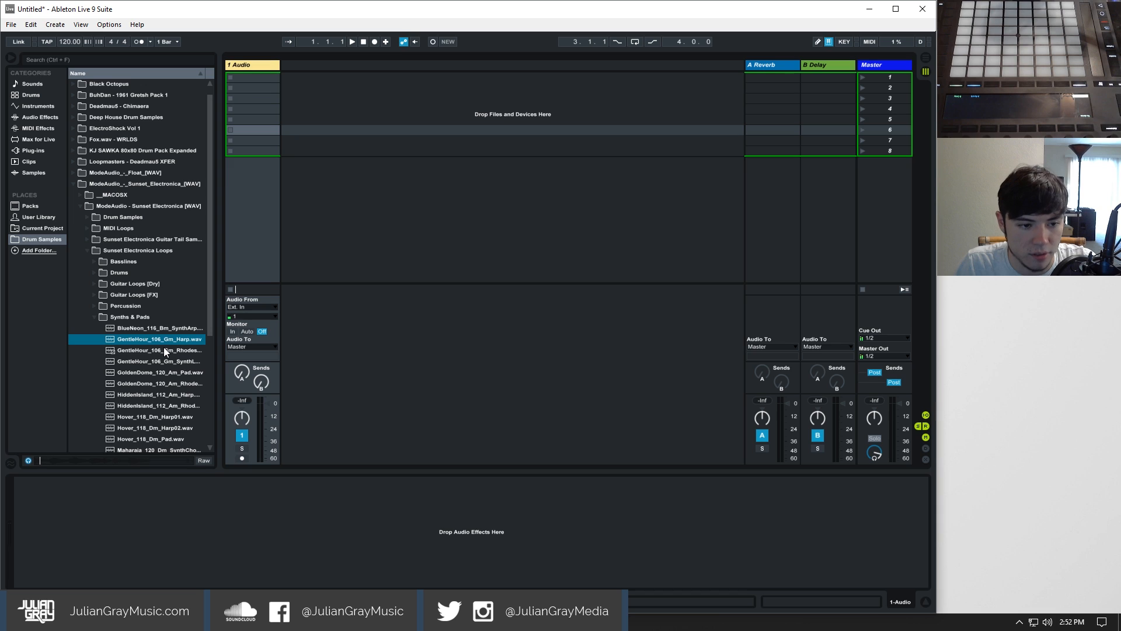
left_click(160, 350)
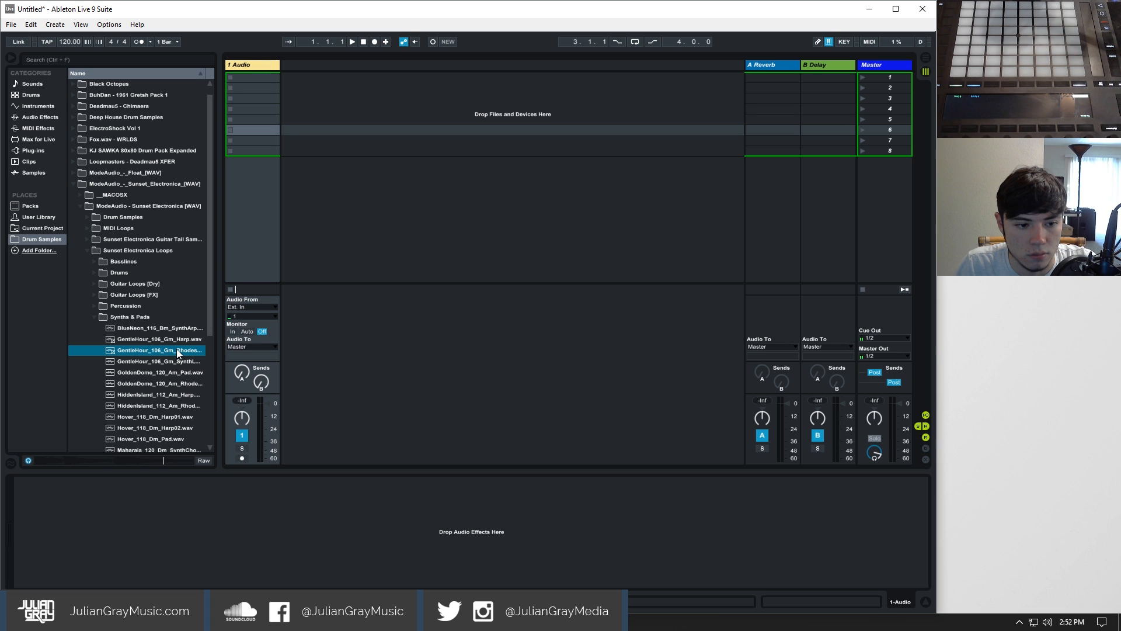
- Drop the GentleHour Rhodes loop onto the audio track in the arrangement
left_click_drag(159, 350, 254, 87)
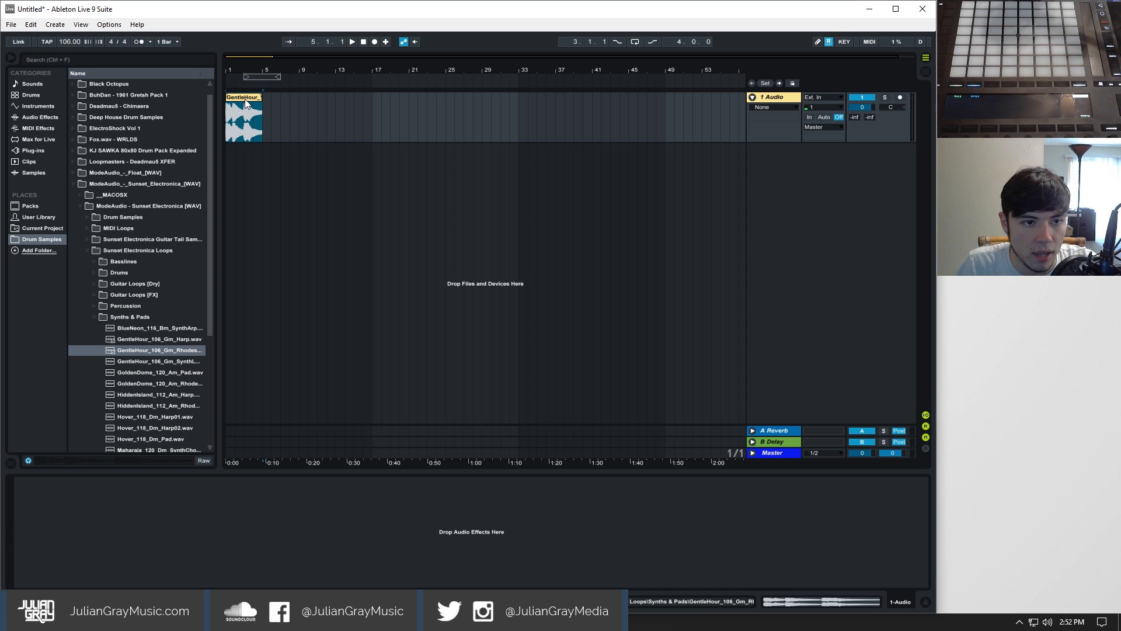
- Convert the GentleHour clip's harmony to a new MIDI track from its context menu
right_click(242, 115)
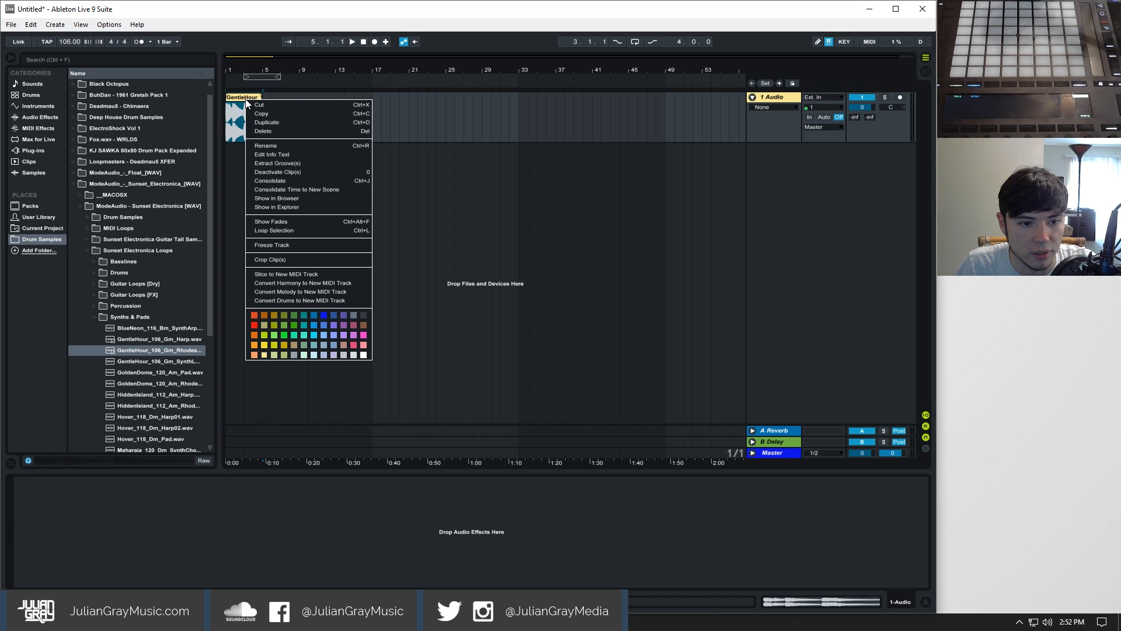
mouse_move(305, 282)
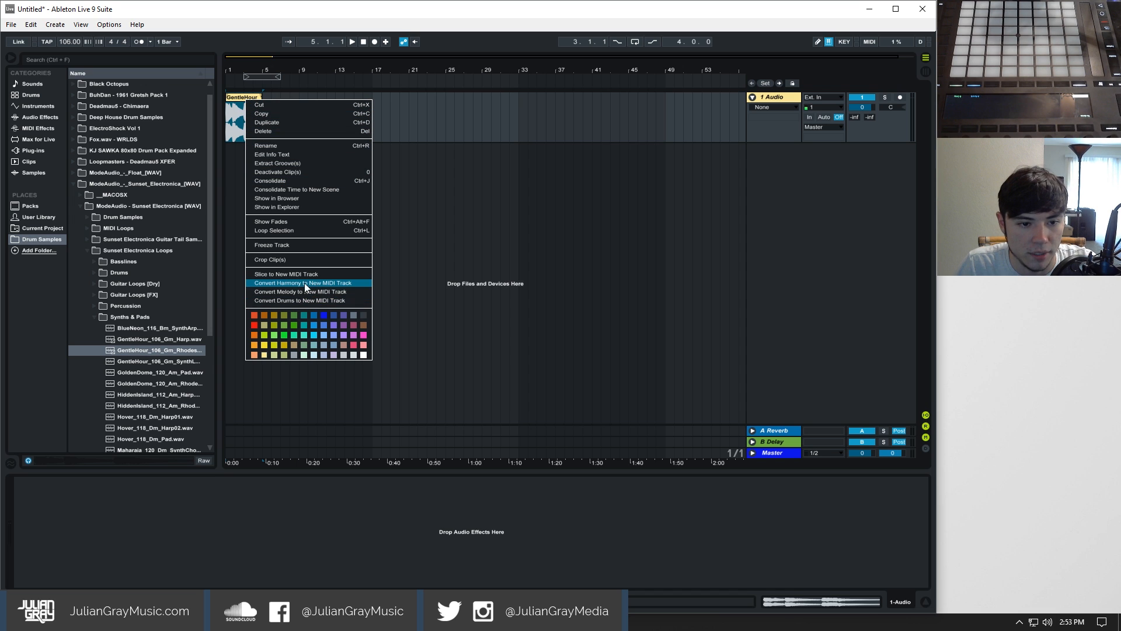
mouse_move(275, 286)
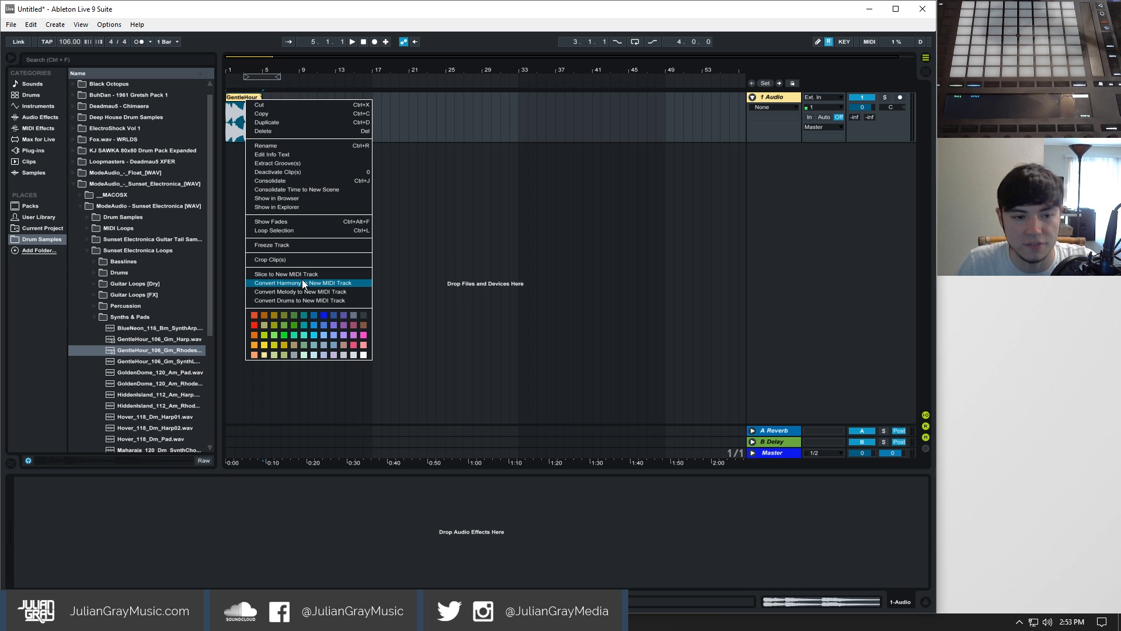
left_click(299, 282)
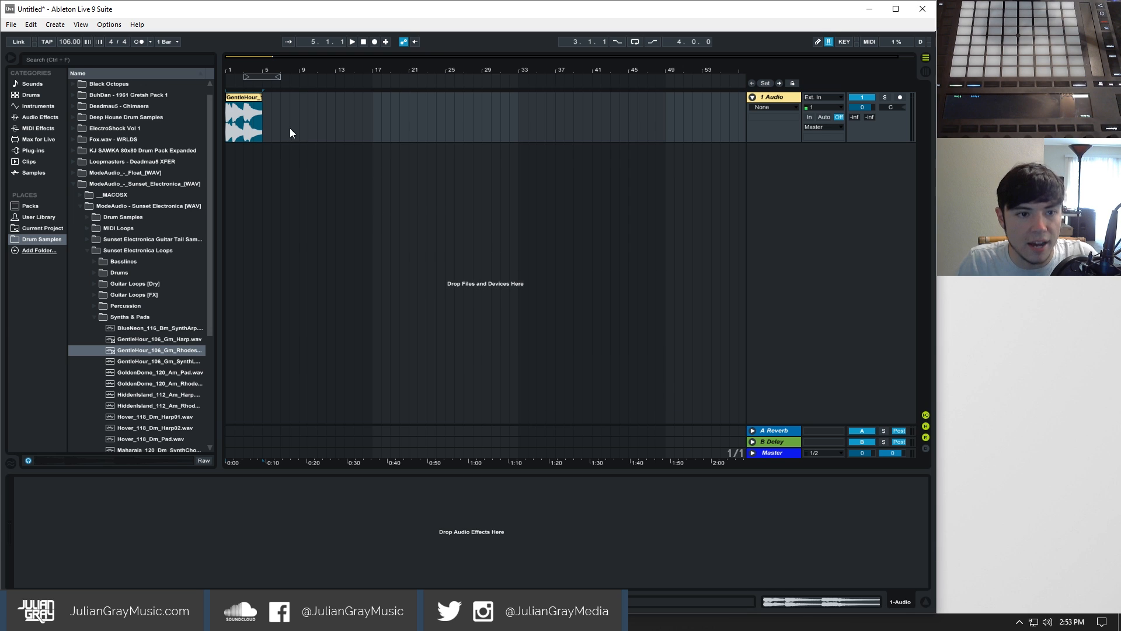
mouse_move(262, 136)
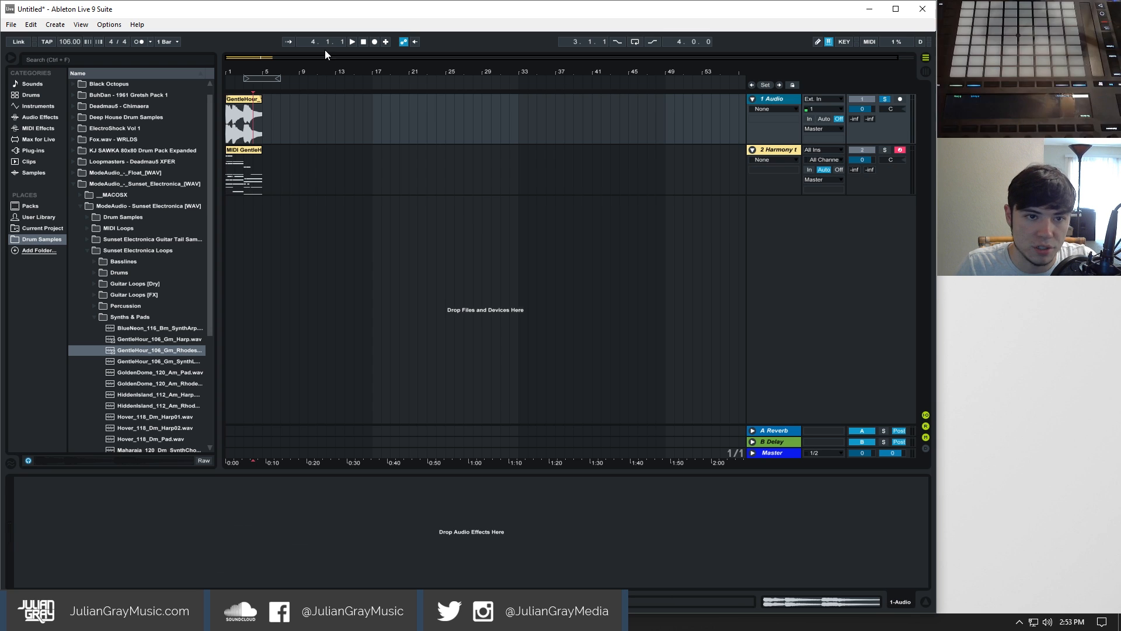
- Audition the arrangement, show the Harmony track's Grand Piano device chain, and play again
left_click(361, 41)
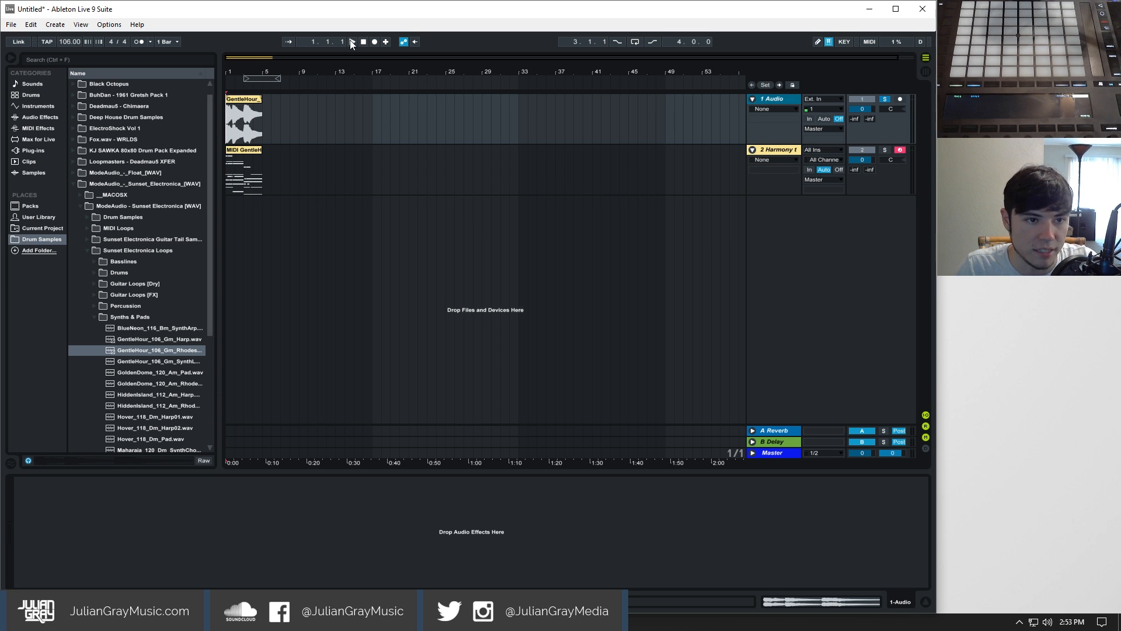
left_click(350, 41)
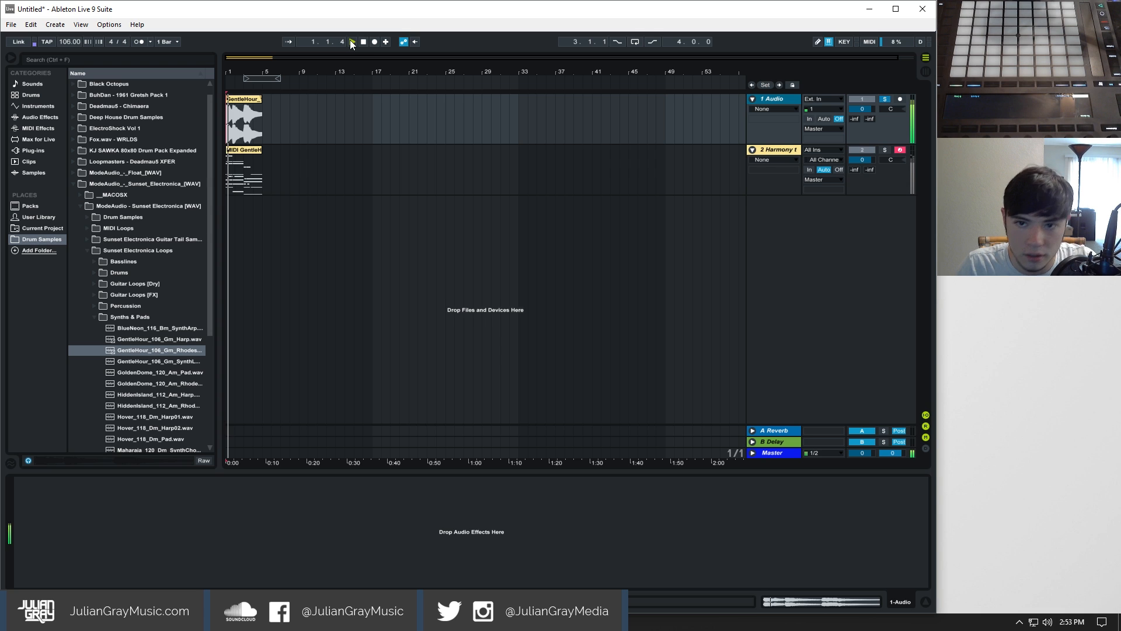
left_click(351, 41)
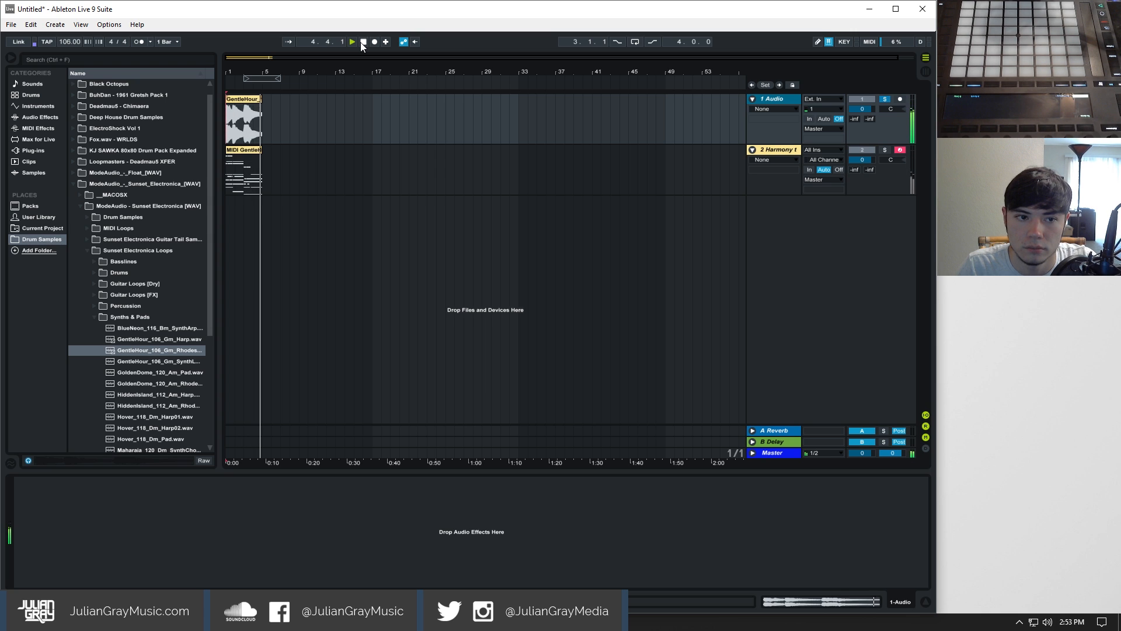
left_click(351, 41)
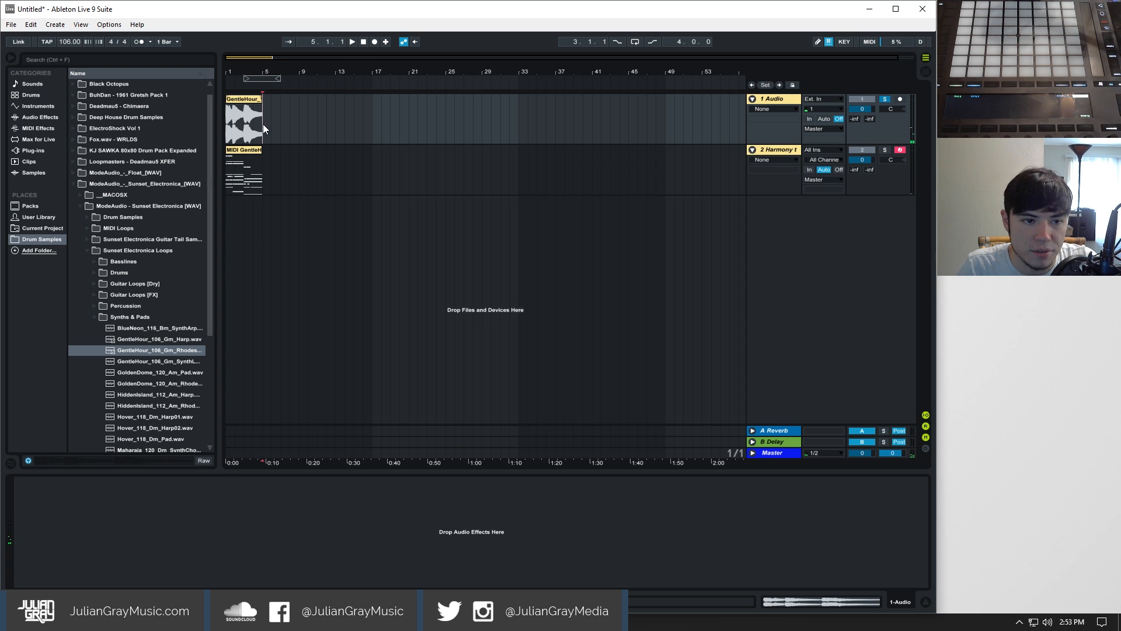
left_click(883, 150)
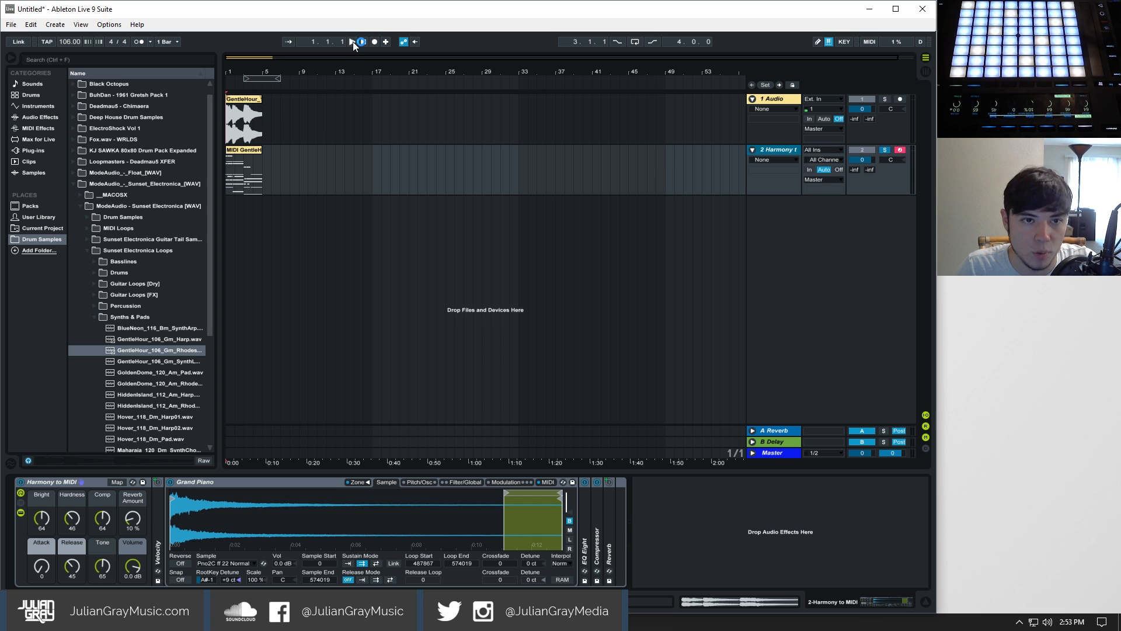
left_click(360, 41)
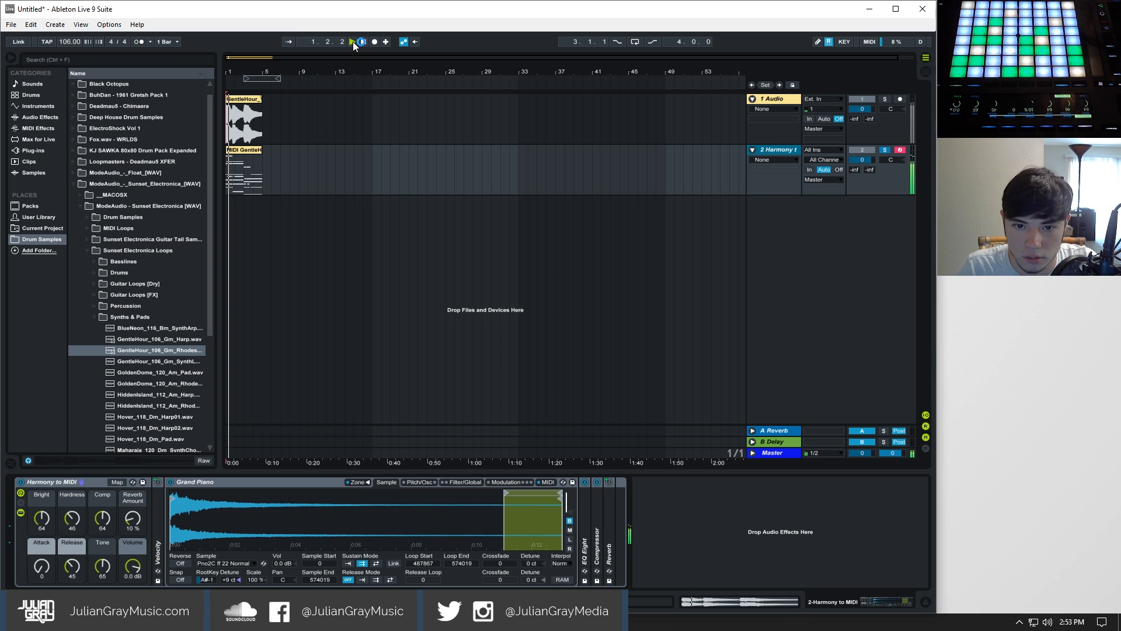
left_click(351, 41)
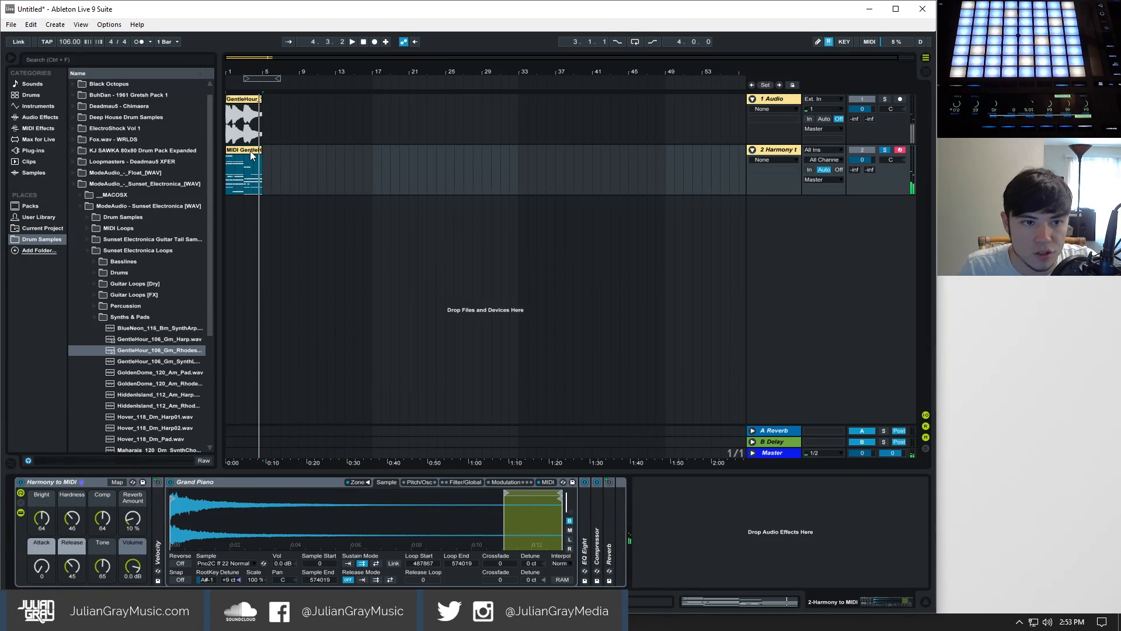
- Open the Harmony MIDI clip to view its sustained chord notes in the piano roll
double_click(243, 172)
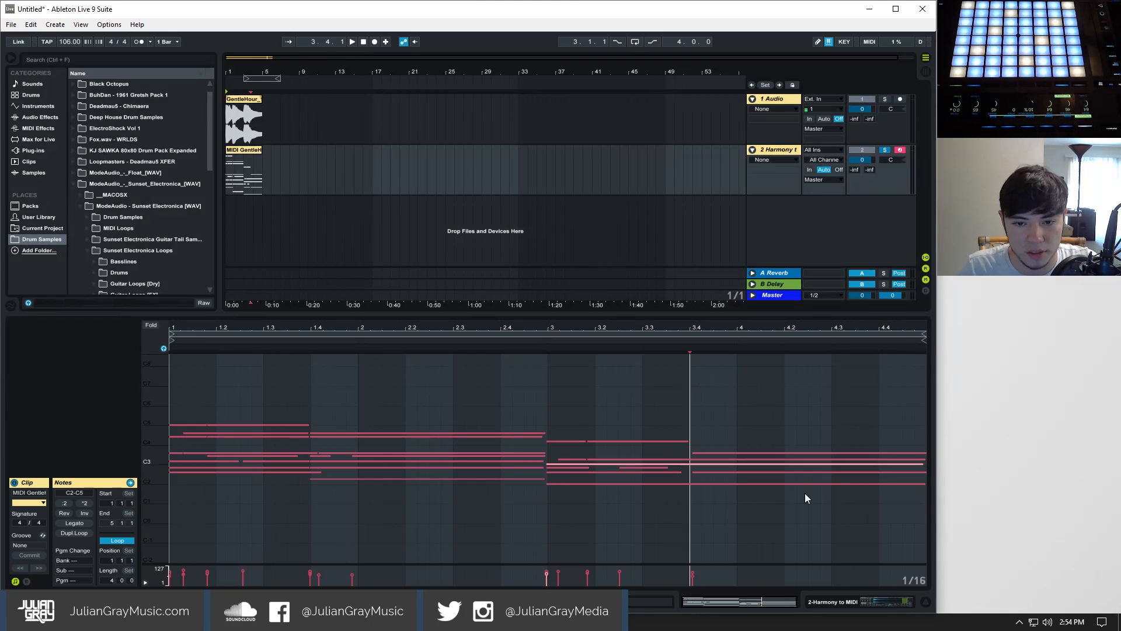
- Load the Xfer Serum synth onto the Harmony track, audition it, and close its window
left_click(32, 150)
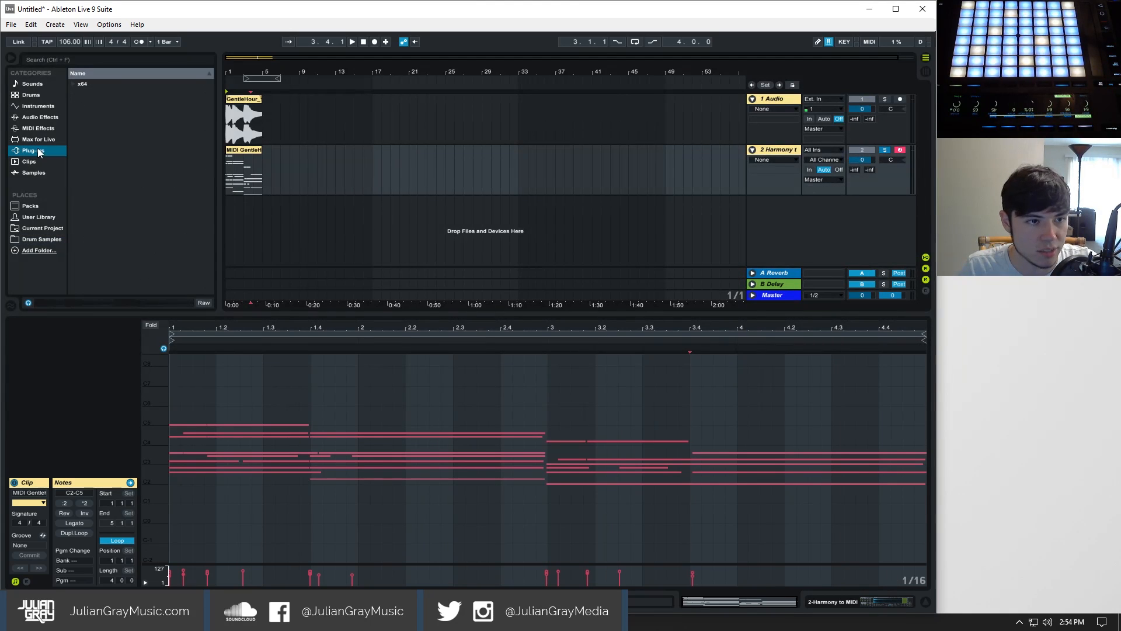
left_click(32, 150)
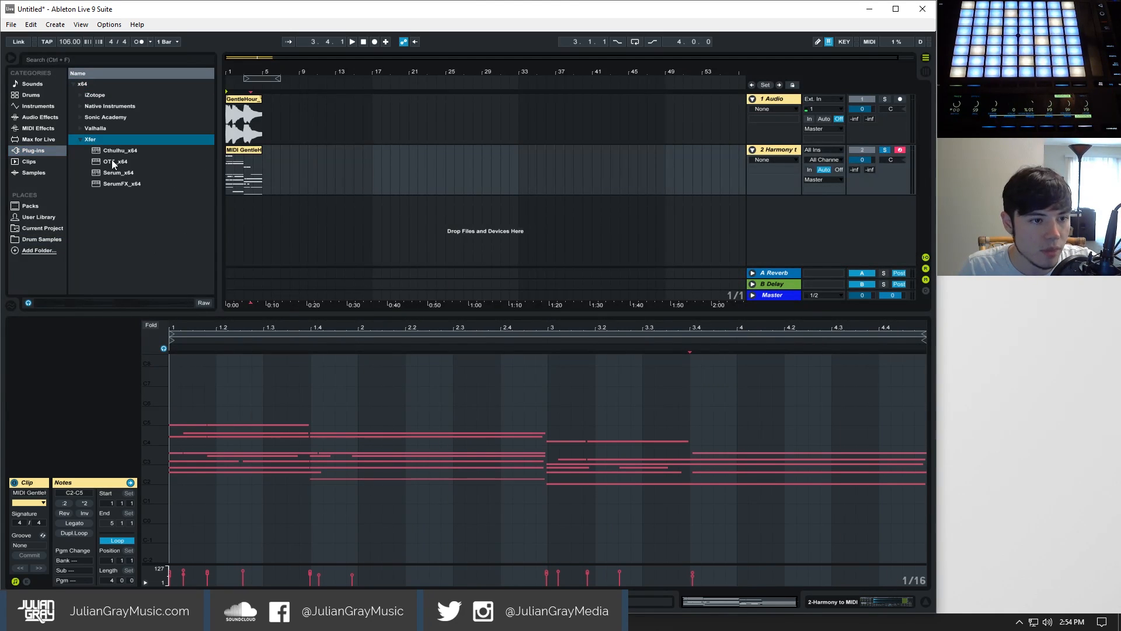
left_click(118, 172)
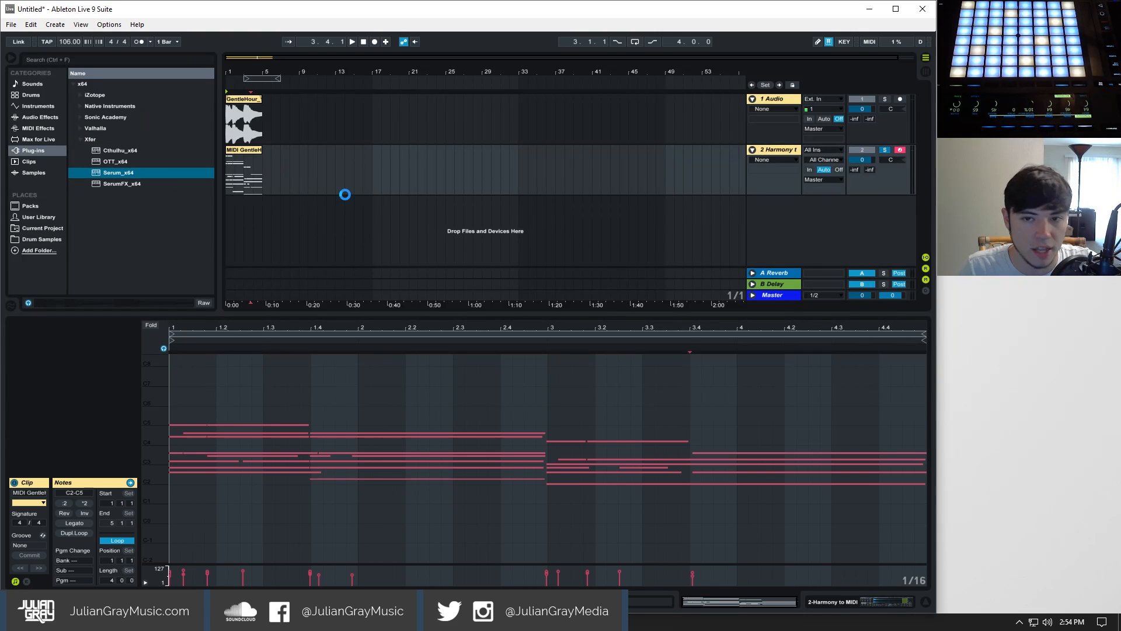
double_click(118, 172)
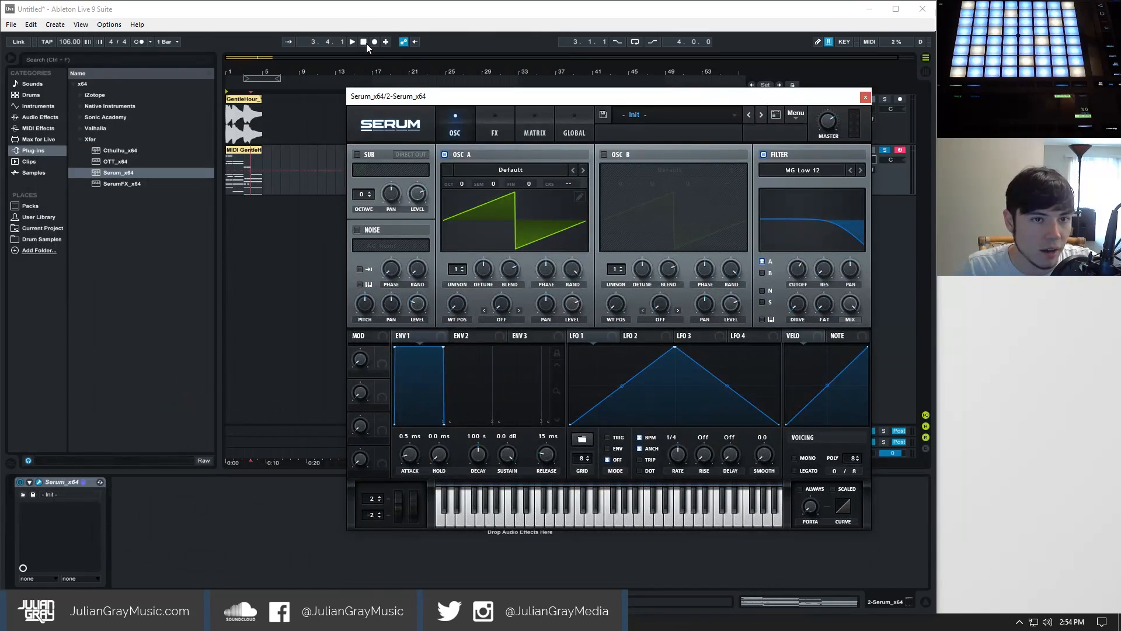
left_click(351, 41)
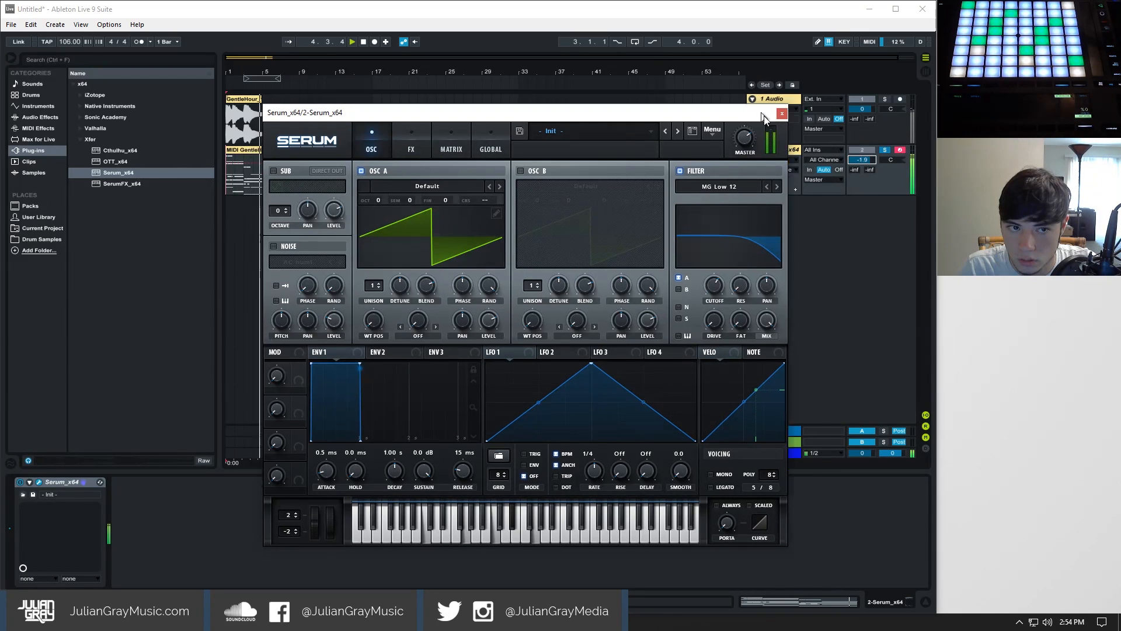
left_click(781, 113)
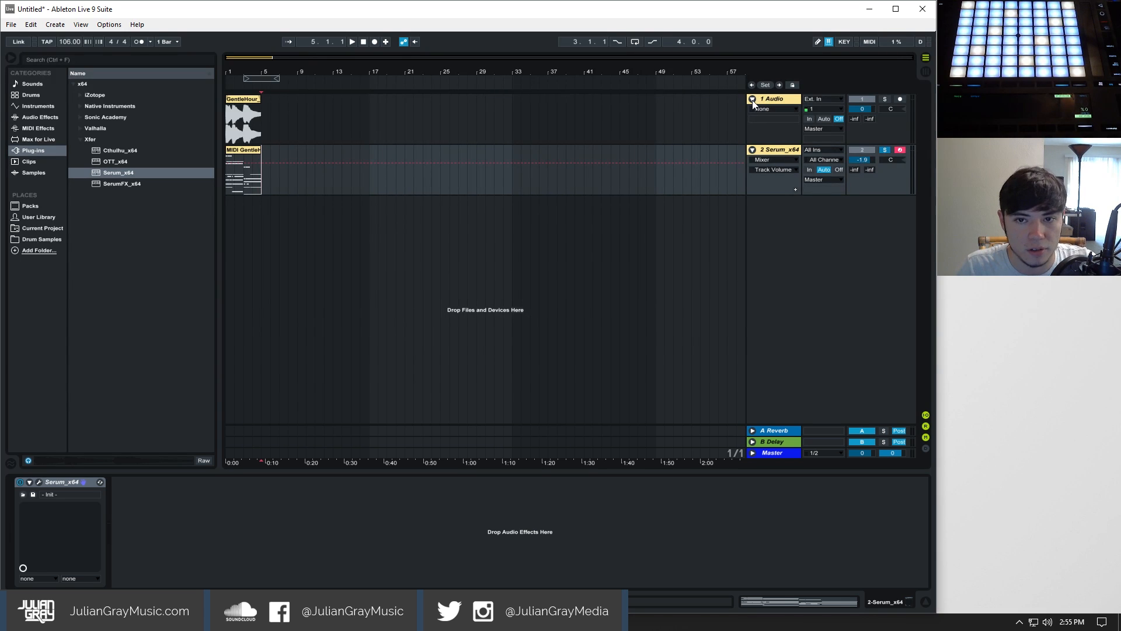
- Remove the GentleHour audio track and browse the Drum Samples collection
left_click(771, 109)
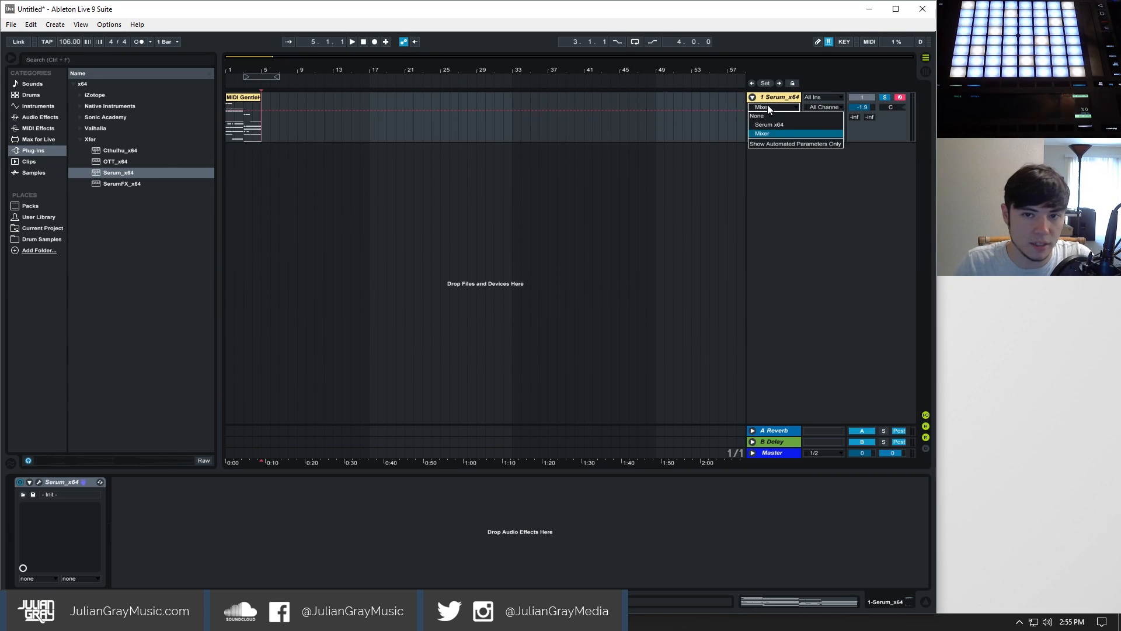
left_click(761, 133)
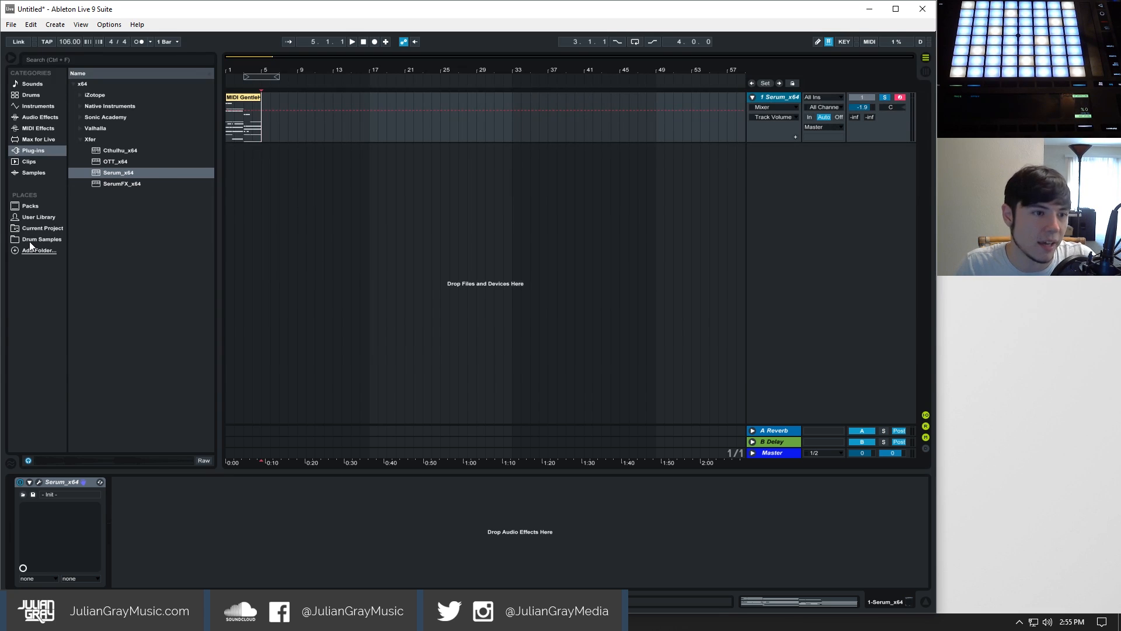
left_click(41, 239)
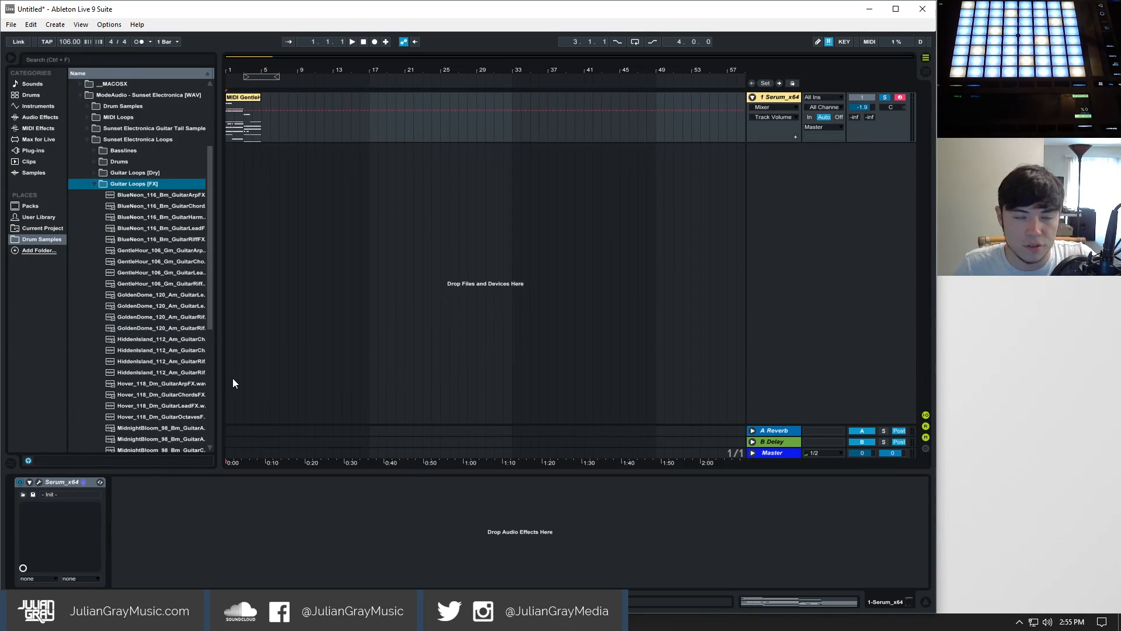
mouse_move(186, 382)
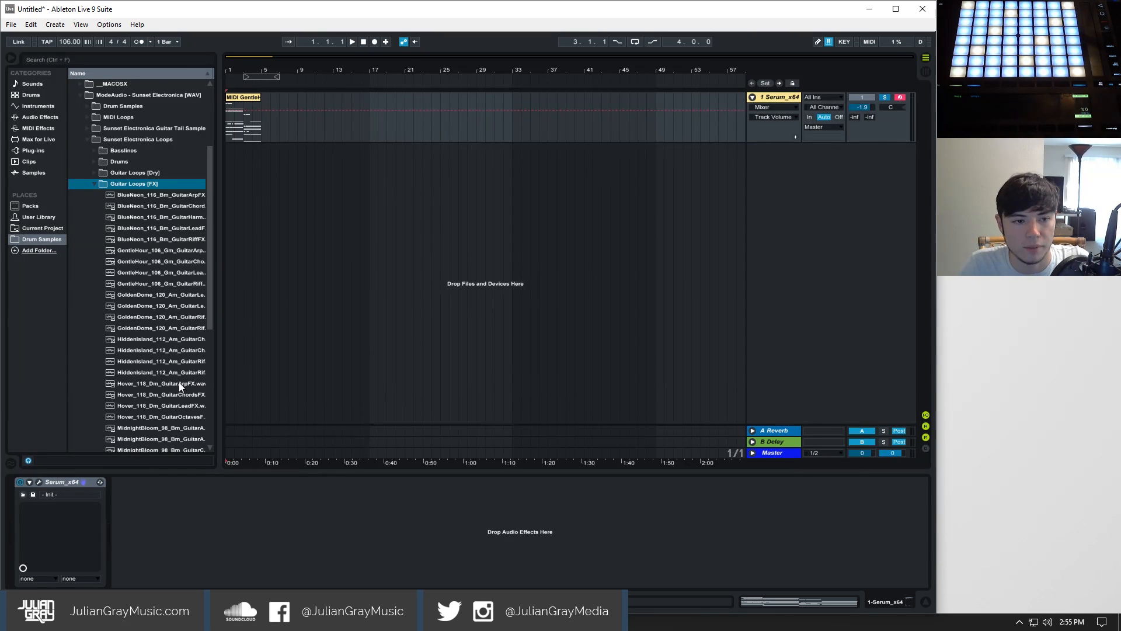
- Pick the Hover 118 Dm guitar arp FX loop file in the browser
left_click(161, 383)
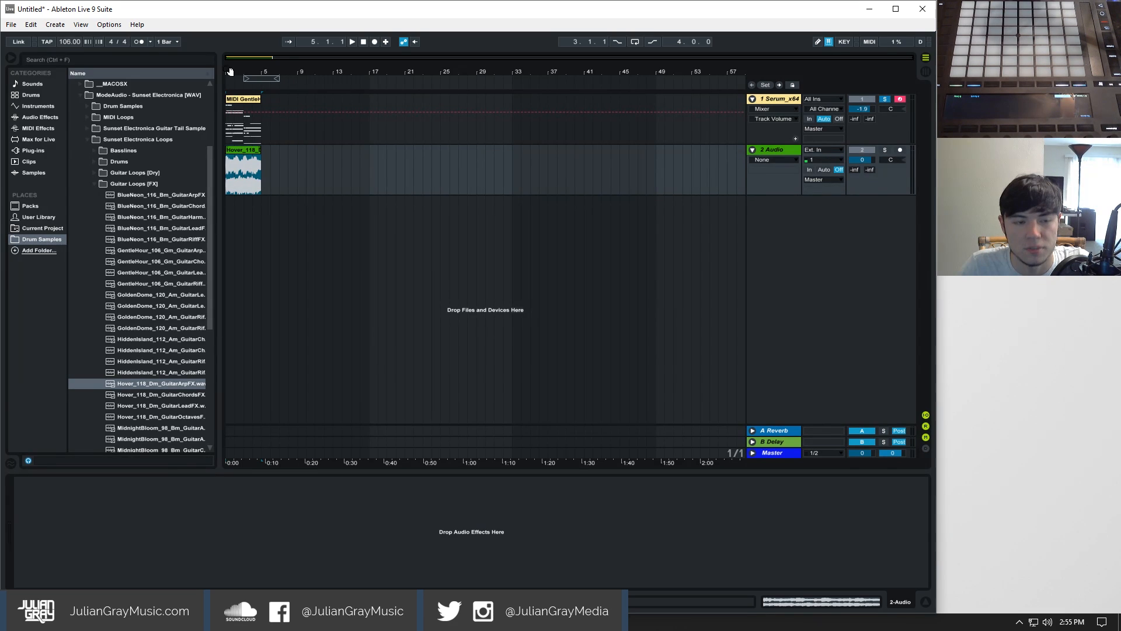
mouse_move(921, 76)
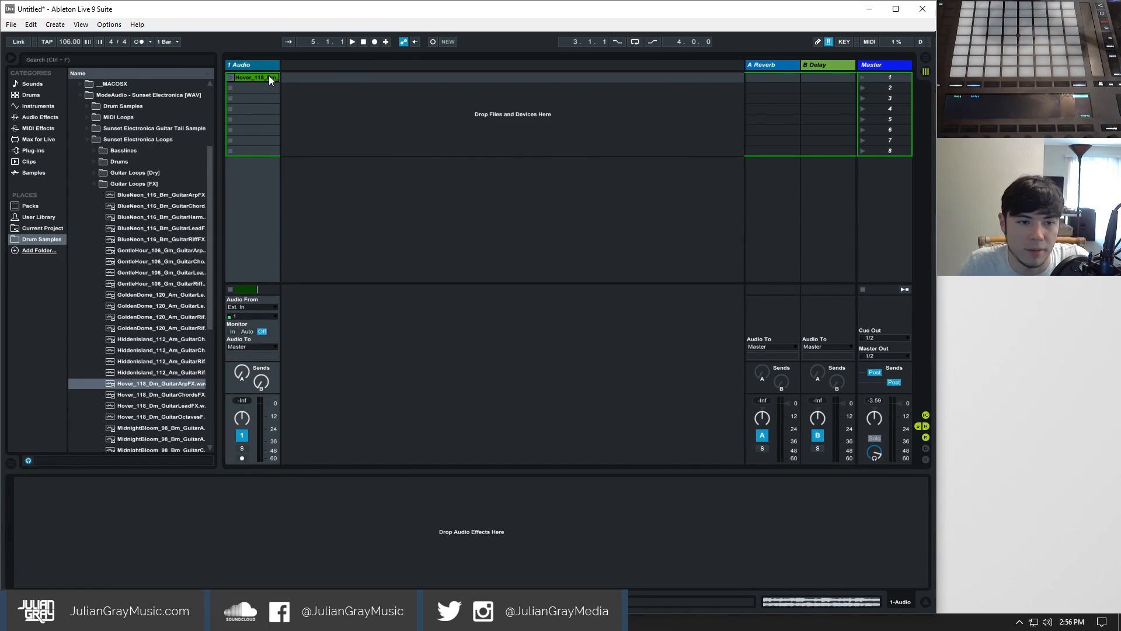
- Convert the Hover guitar loop's melody to a new MIDI track playing an Analog synth
right_click(254, 77)
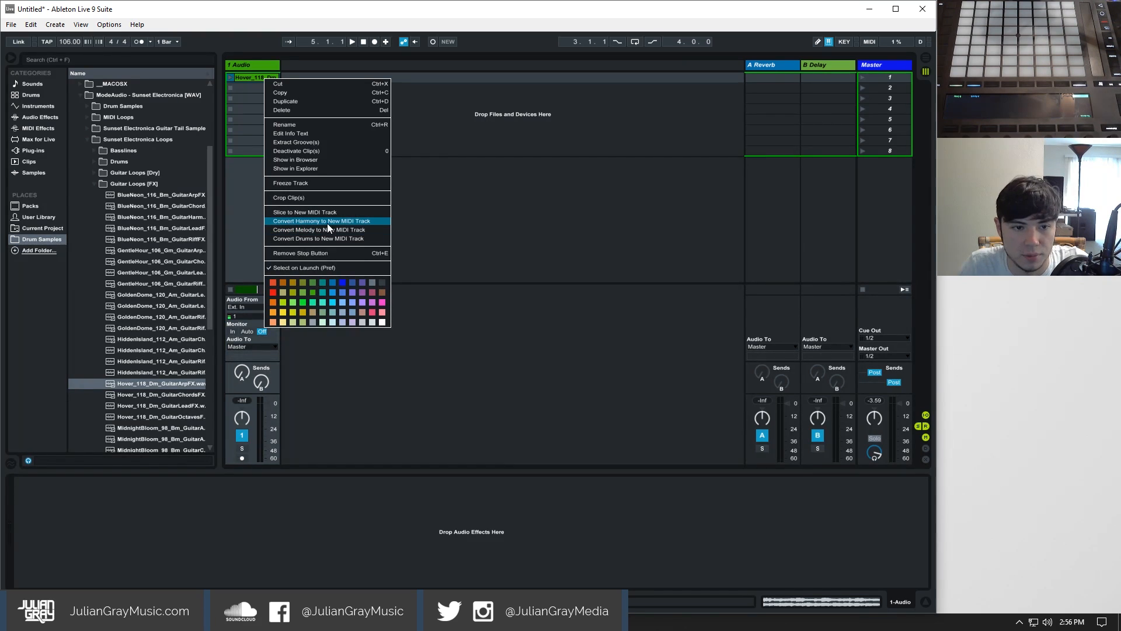
mouse_move(319, 229)
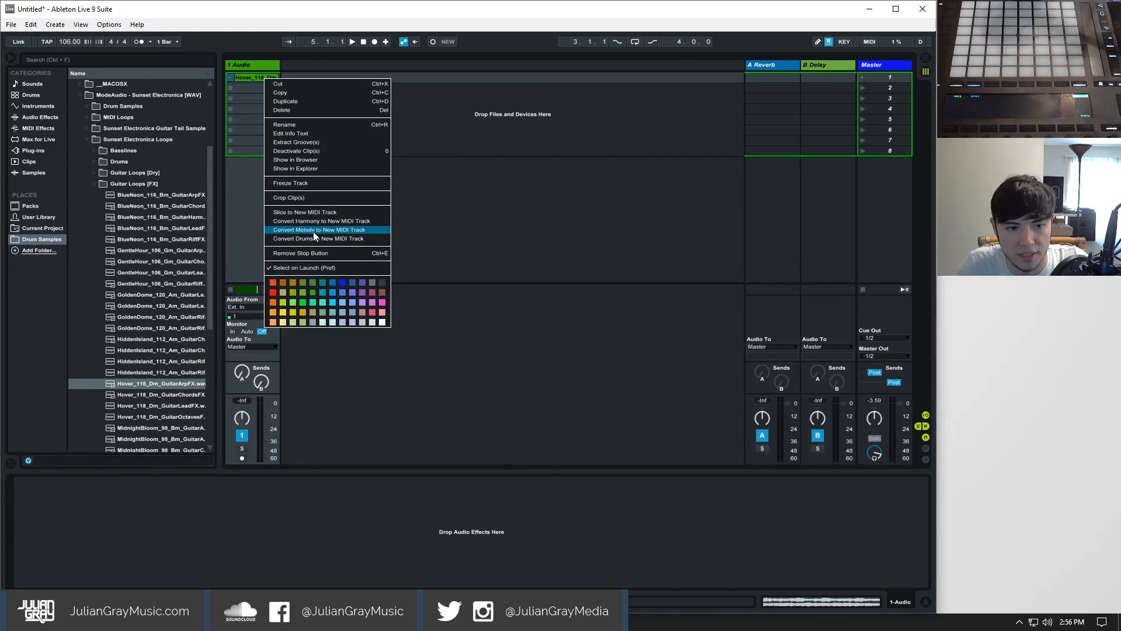
left_click(318, 230)
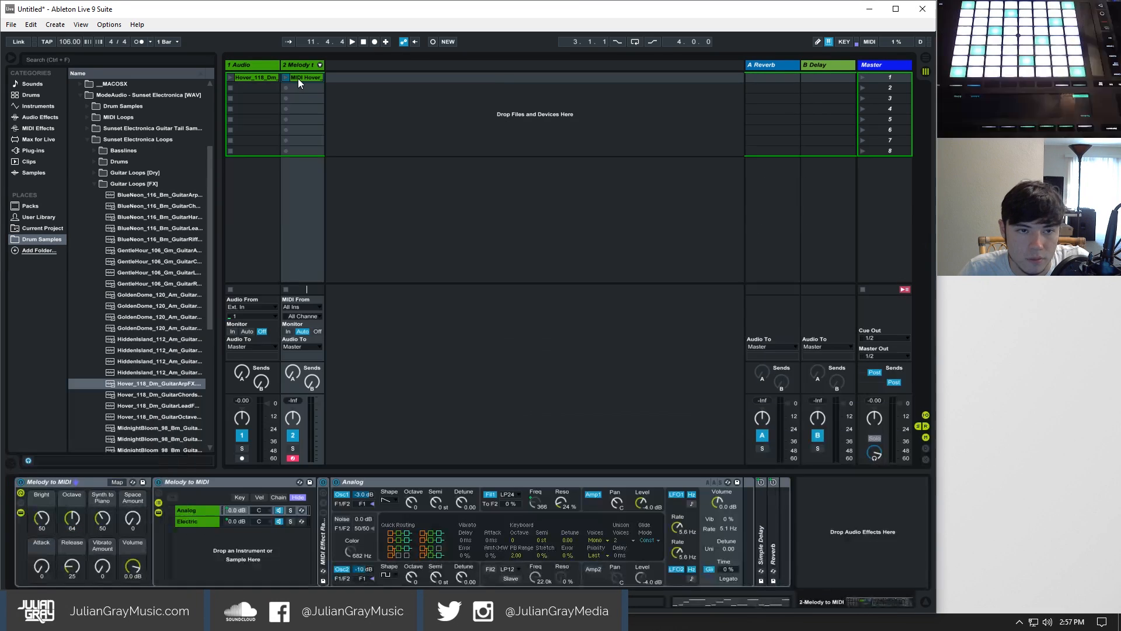
- View the Hover melody MIDI notes in the piano roll, play them, then stop
double_click(306, 77)
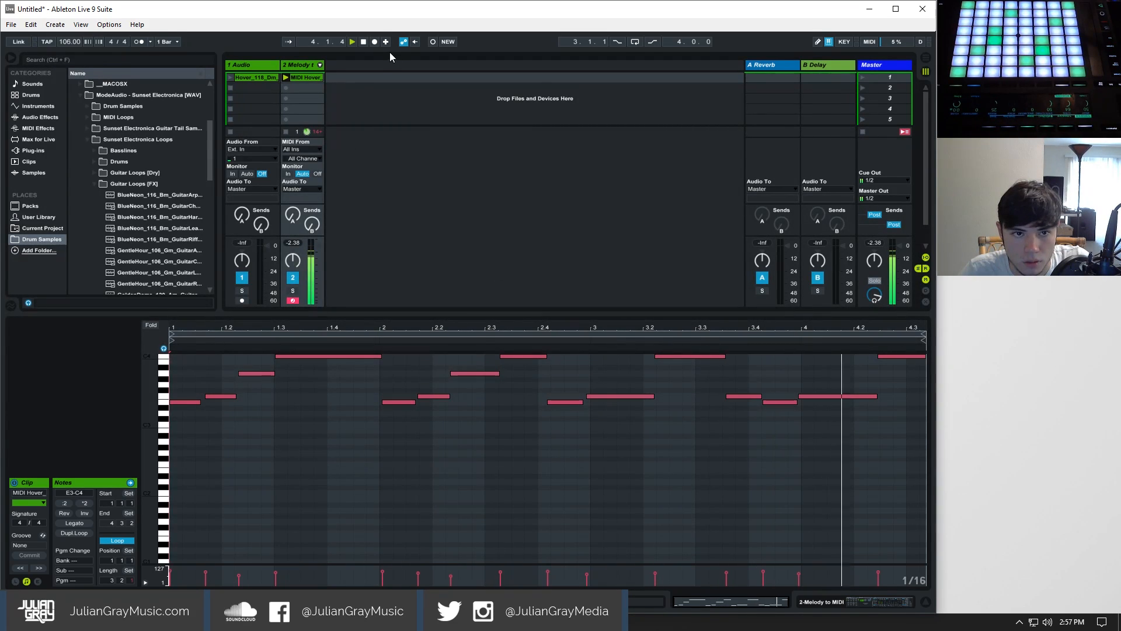
left_click(251, 77)
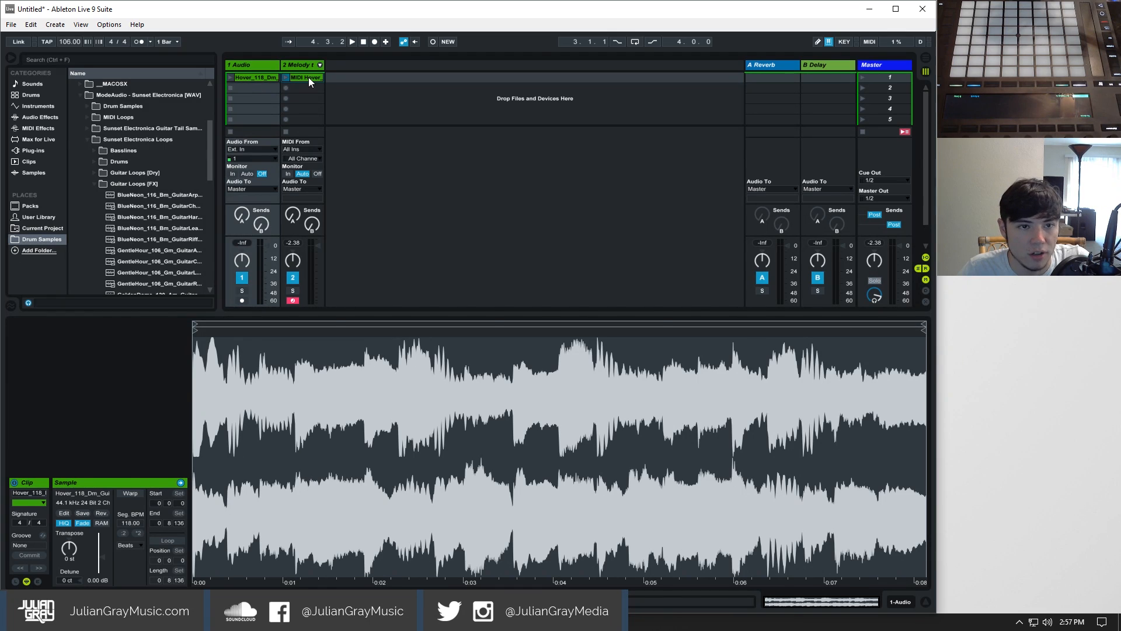
- Select the Melody to MIDI clip so it can be cleared
left_click(305, 77)
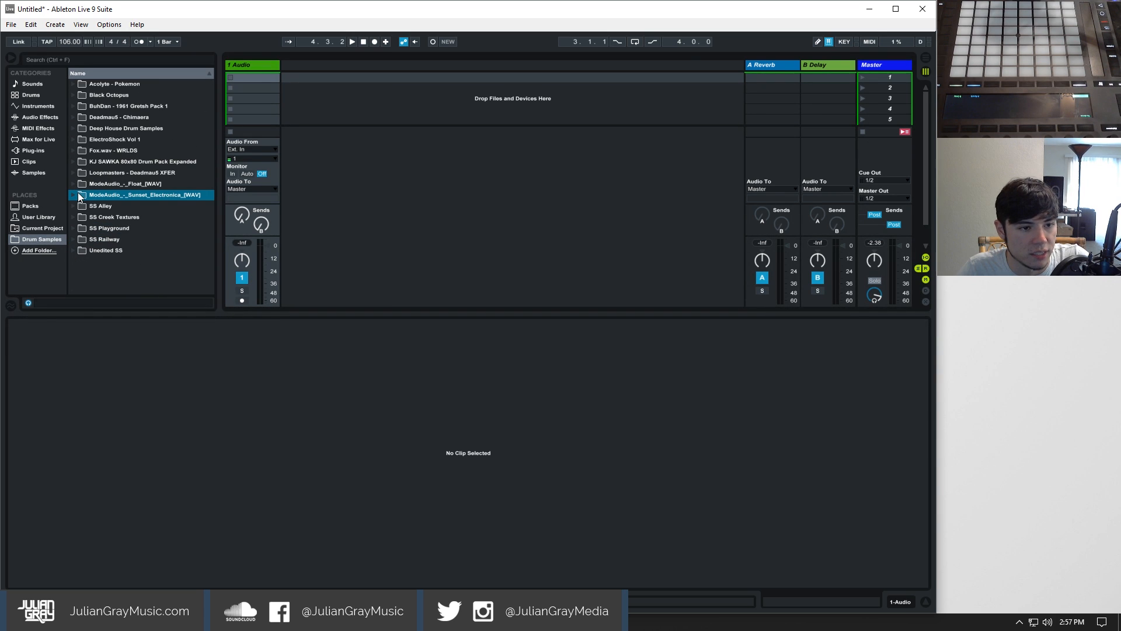
- Add the LBS Day2 128 bpm loop from KJ SAWKA 80x80 Drum Pack Expanded and play it
left_click(80, 195)
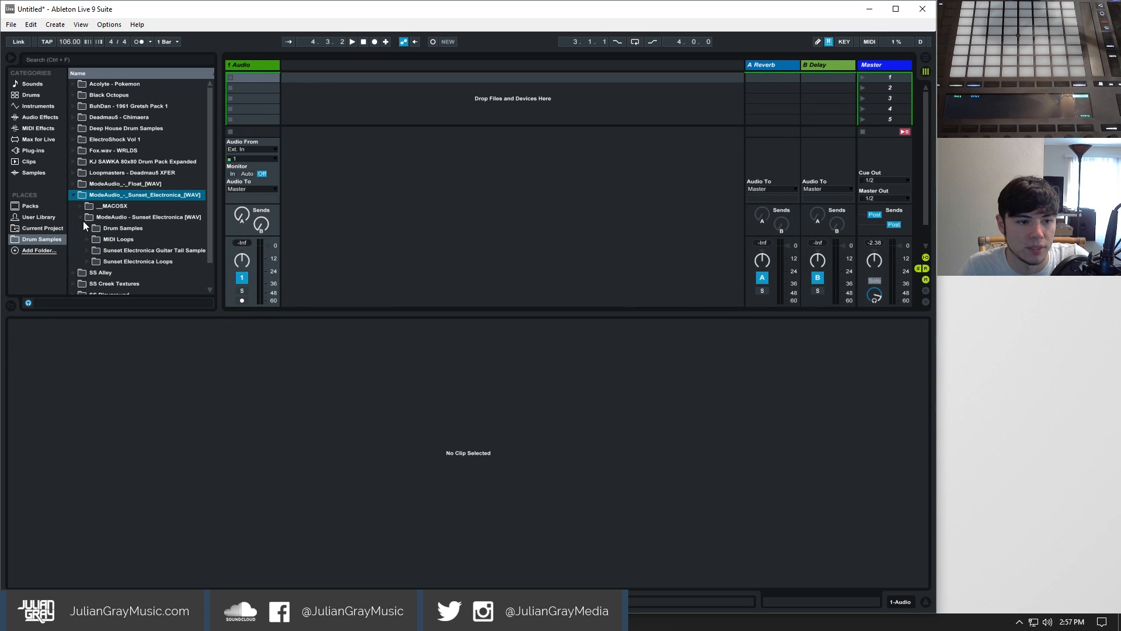
left_click(143, 217)
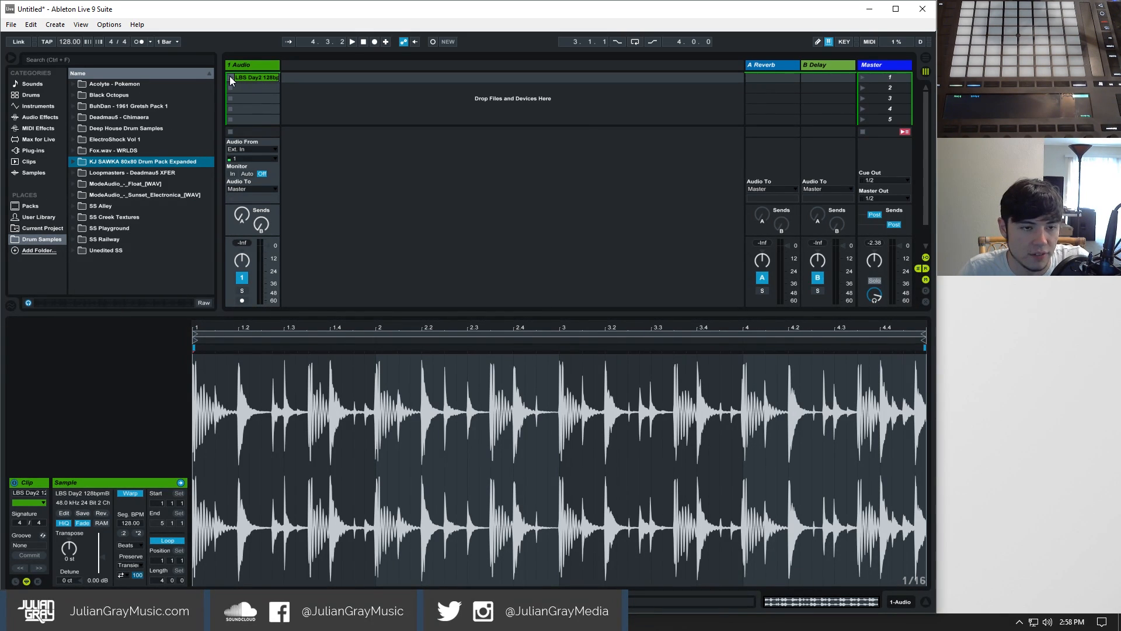
left_click(351, 42)
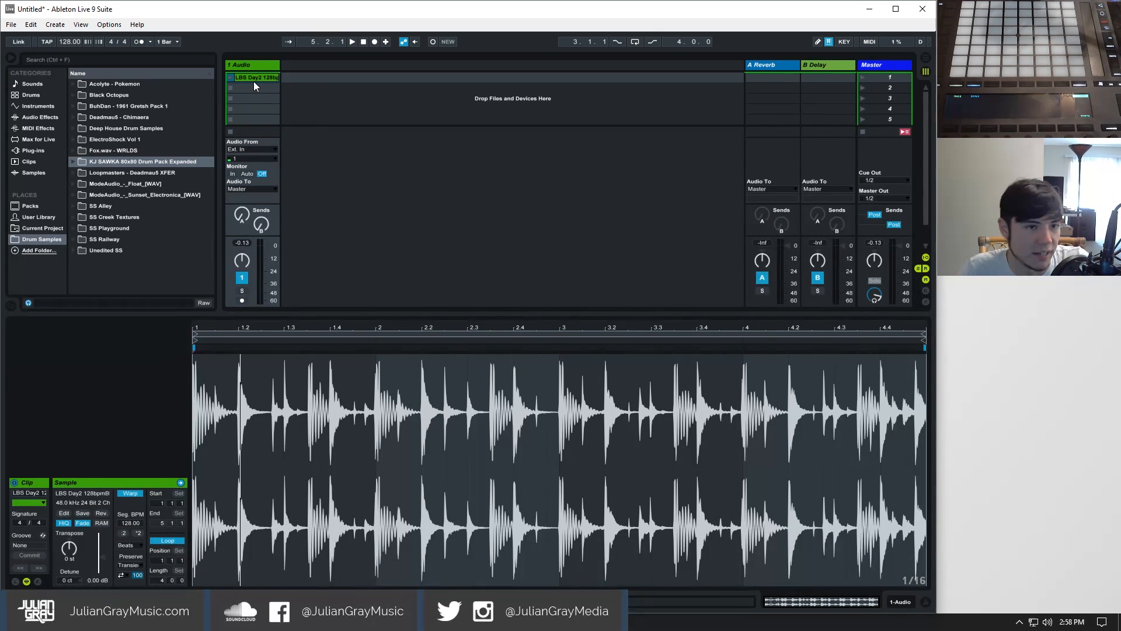
- Convert the LBS drum loop with Convert Drums to New MIDI Track
right_click(255, 76)
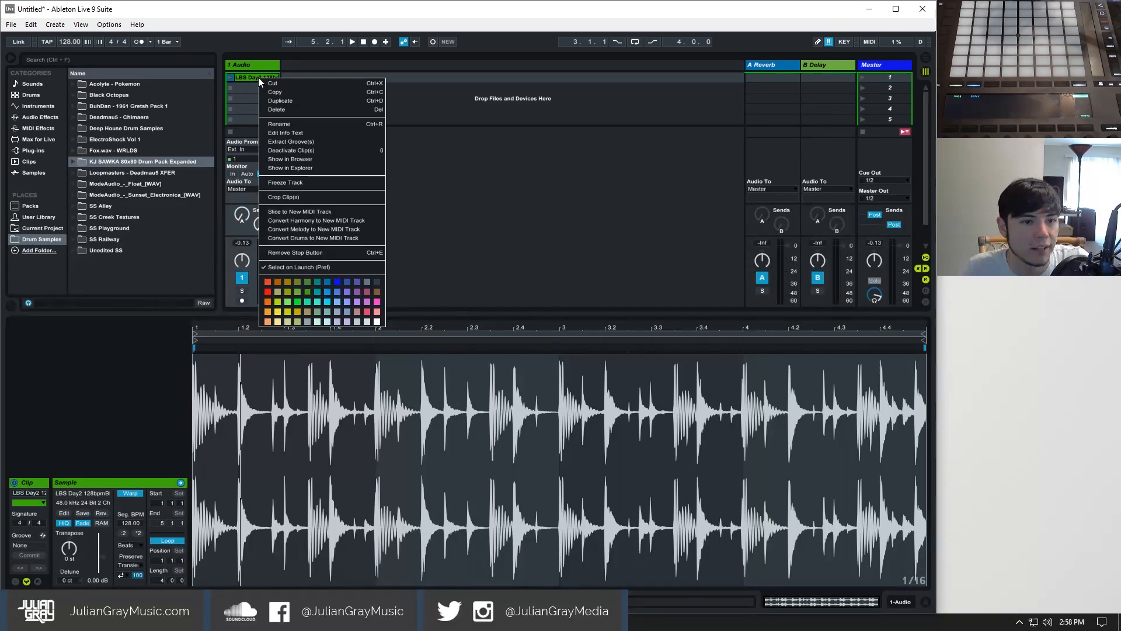
mouse_move(326, 238)
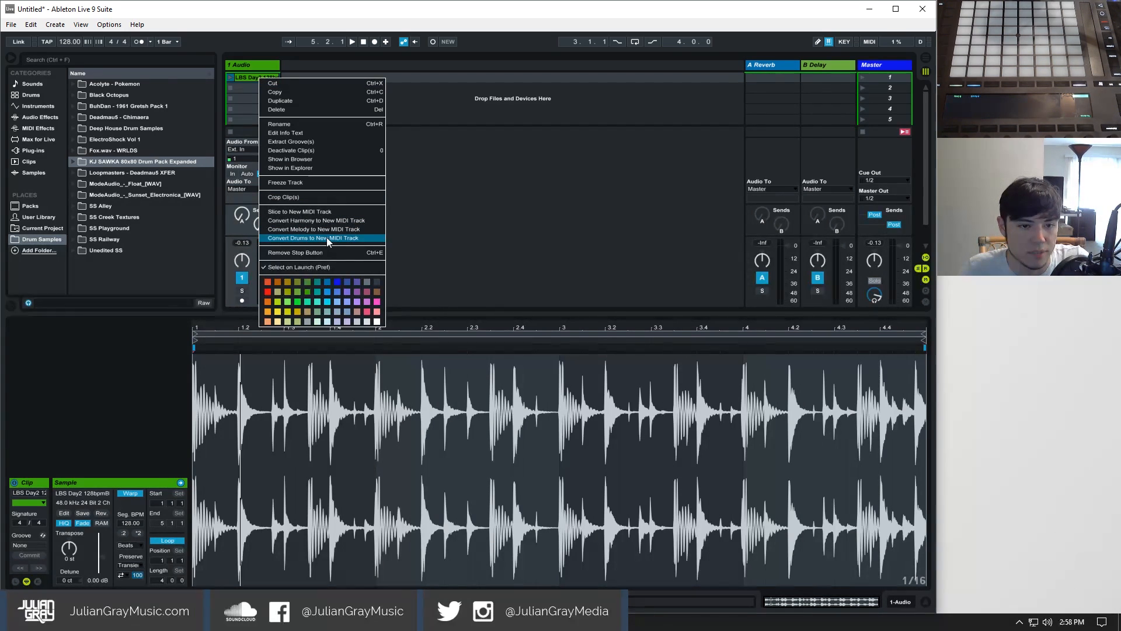
left_click(318, 238)
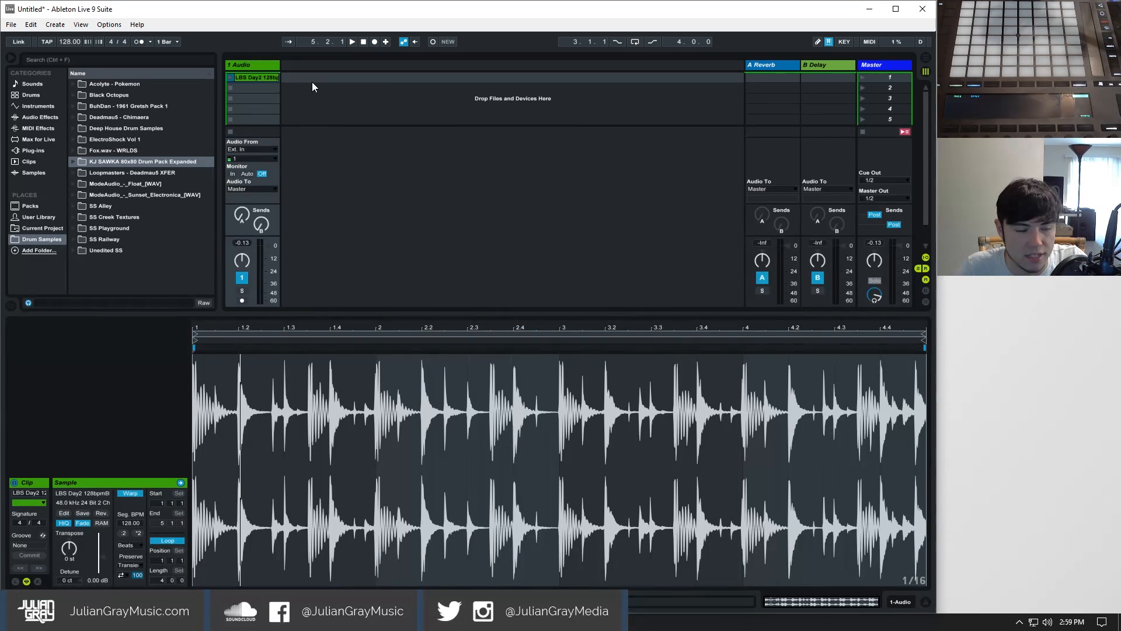
mouse_move(297, 88)
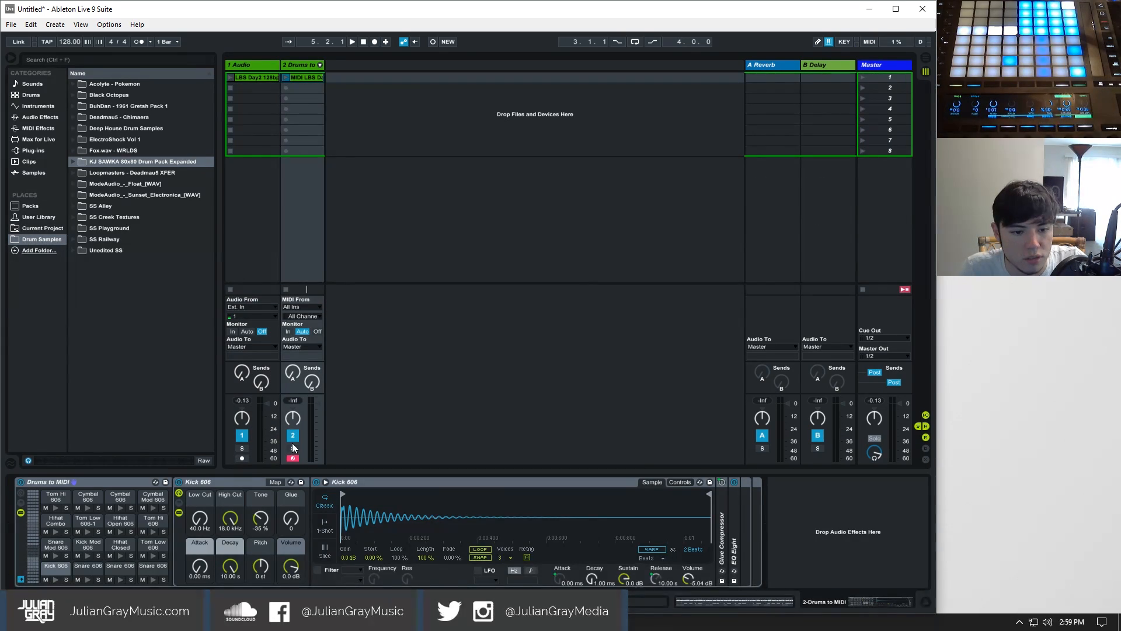
- Launch the MIDI LBS drum clip and view its kick, snare and hi-hat notes
left_click(285, 77)
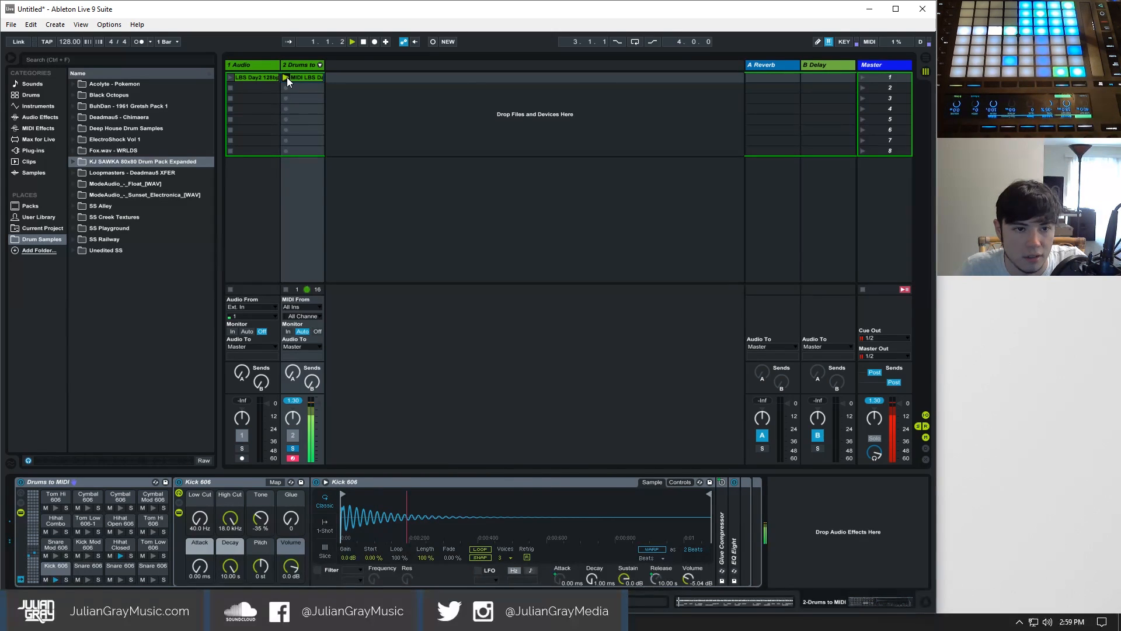
double_click(306, 77)
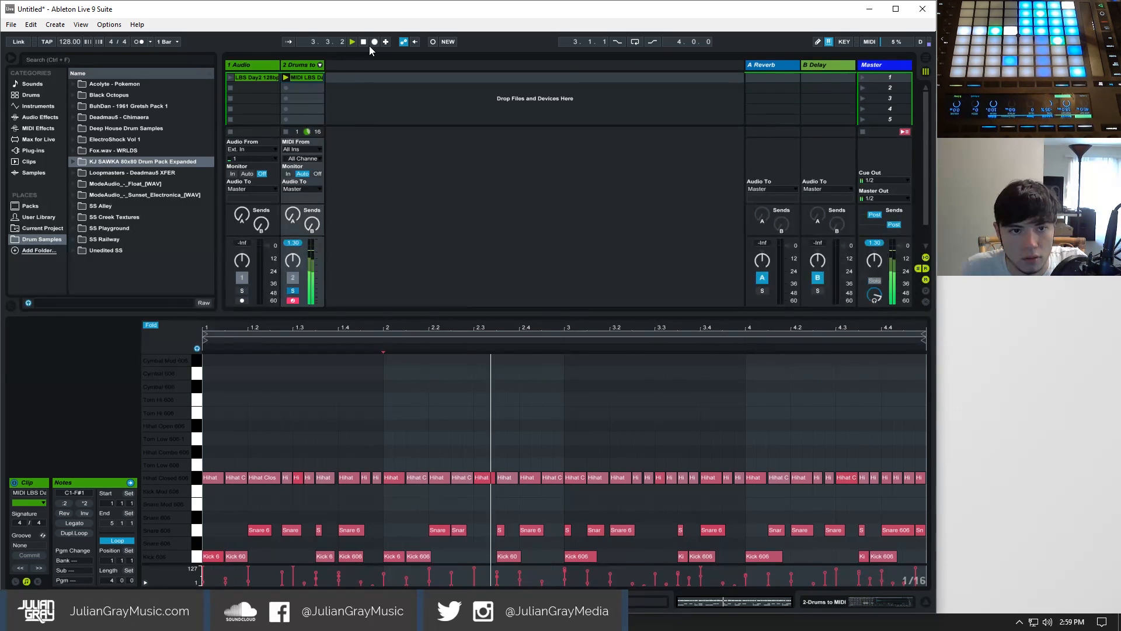
- Halt the converted LBS drum pattern from the transport bar
left_click(351, 42)
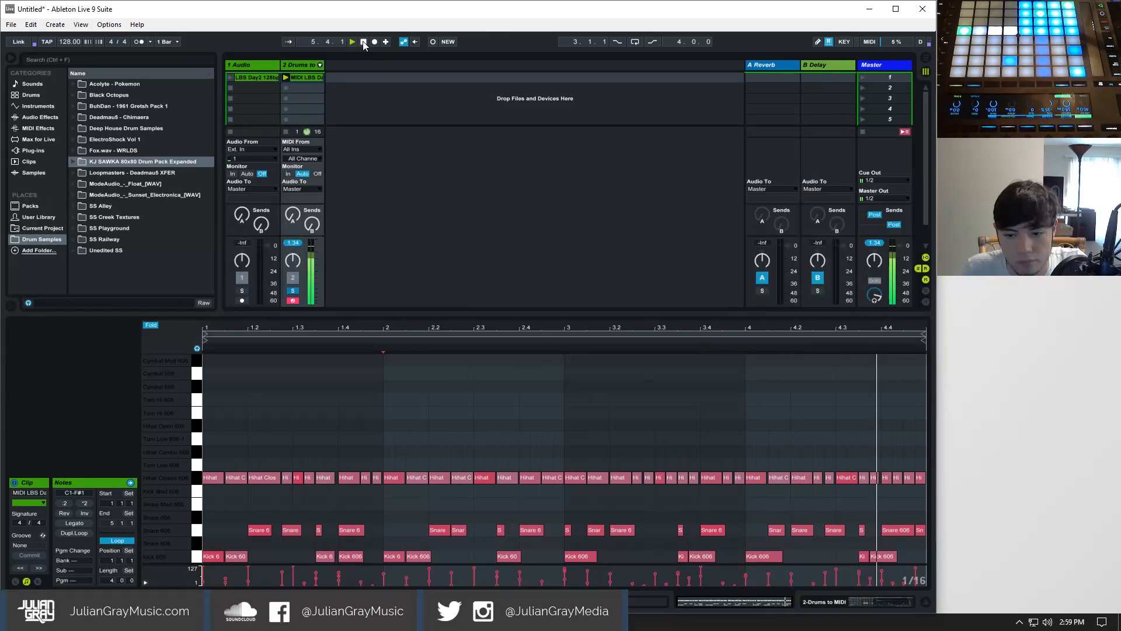
left_click(351, 42)
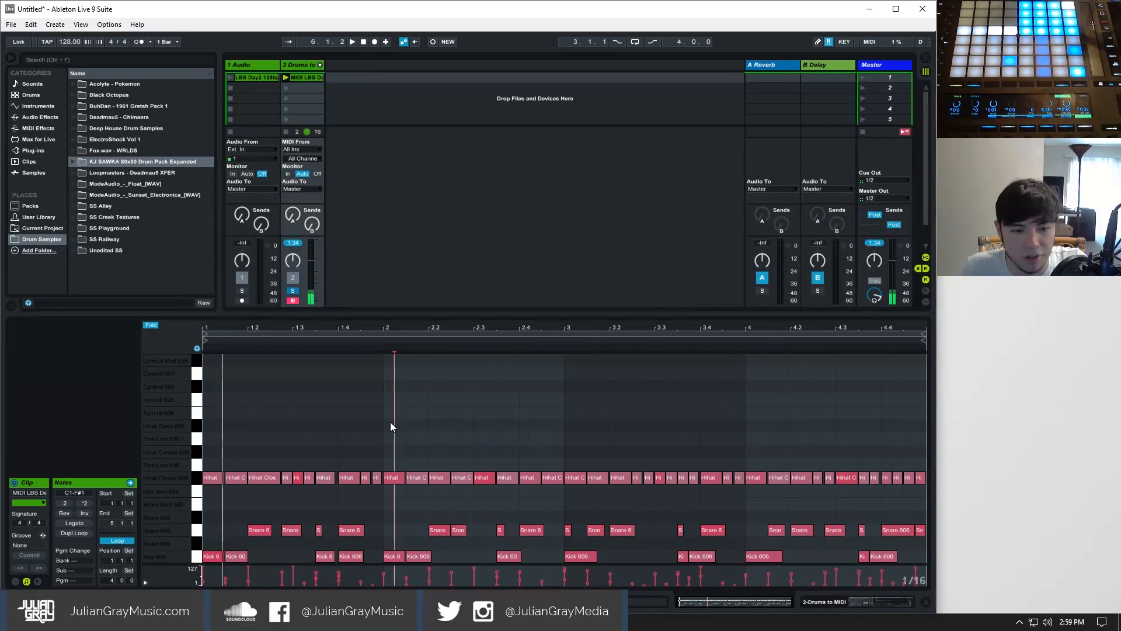